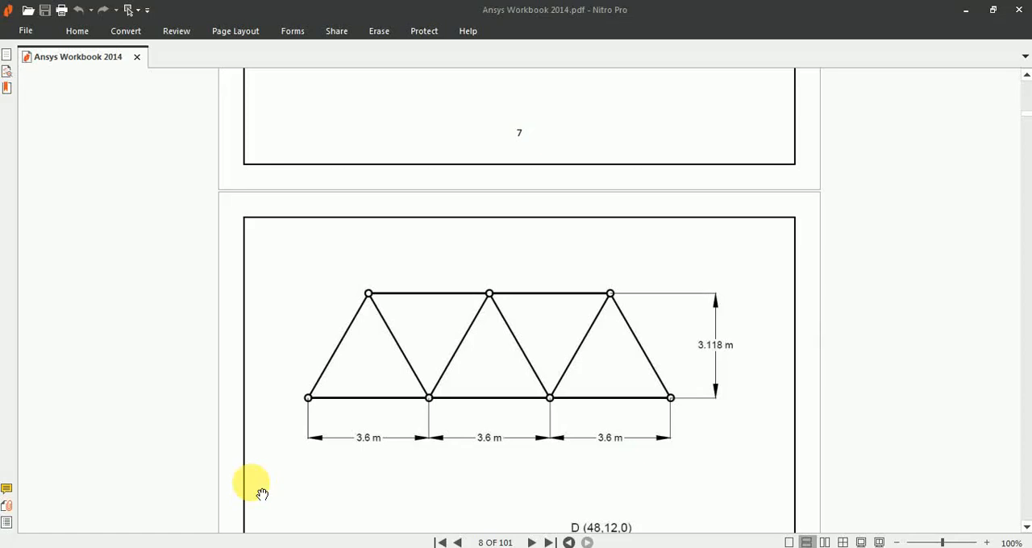
mouse_move(271, 483)
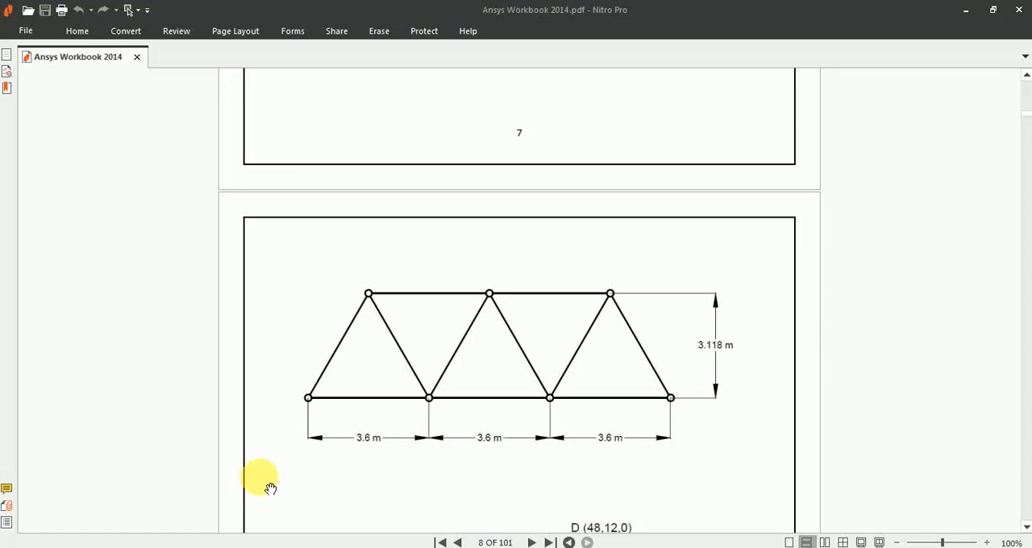
mouse_move(581, 426)
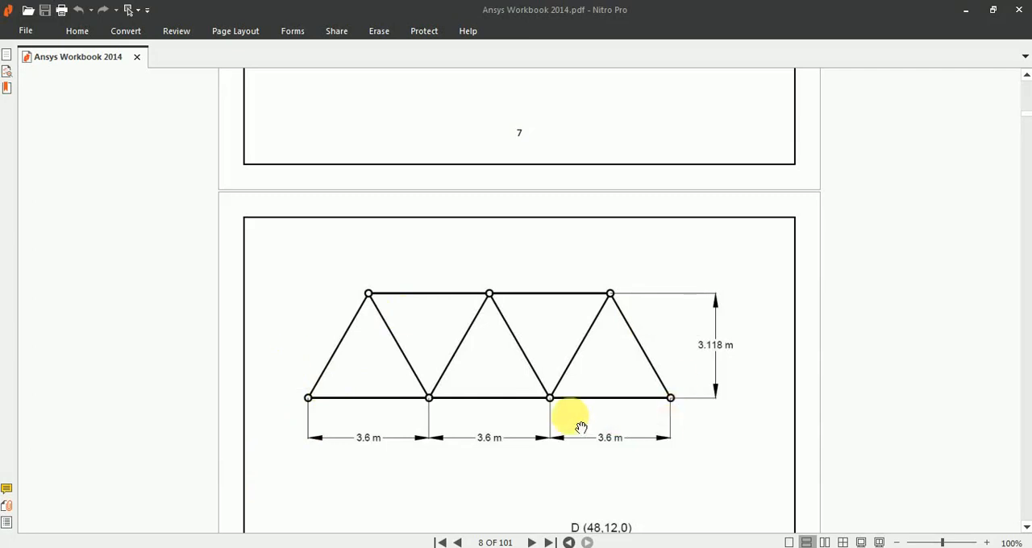
mouse_move(448, 419)
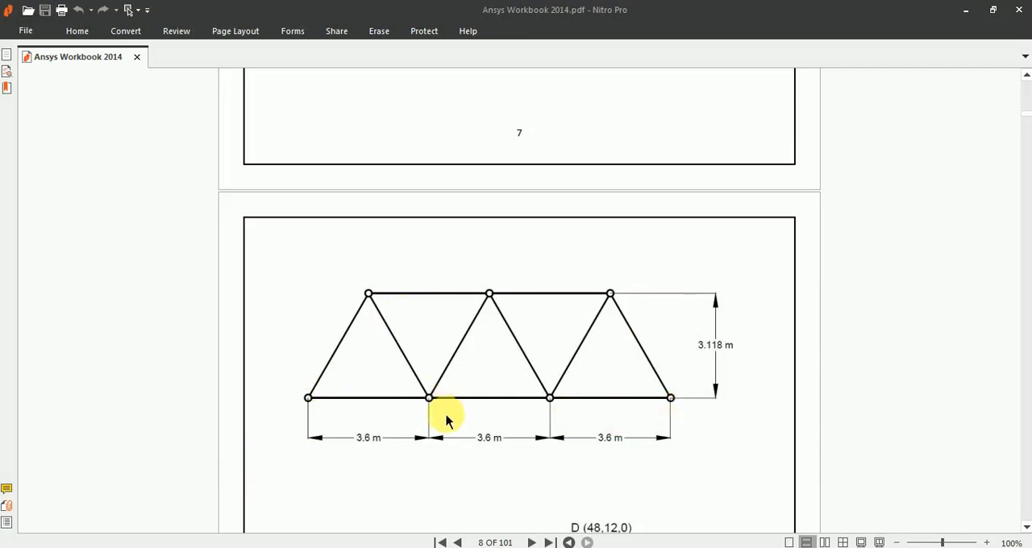
mouse_move(315, 400)
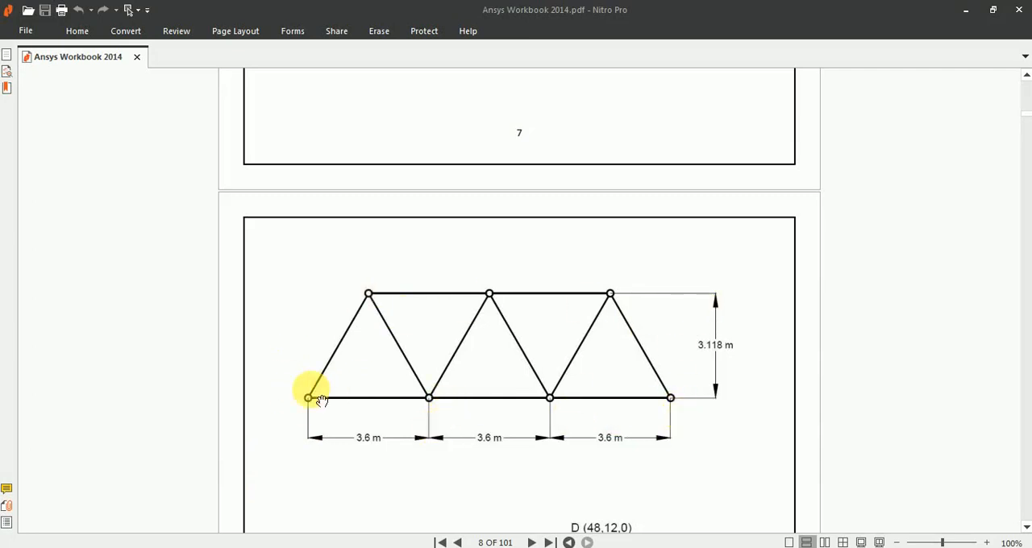
mouse_move(358, 255)
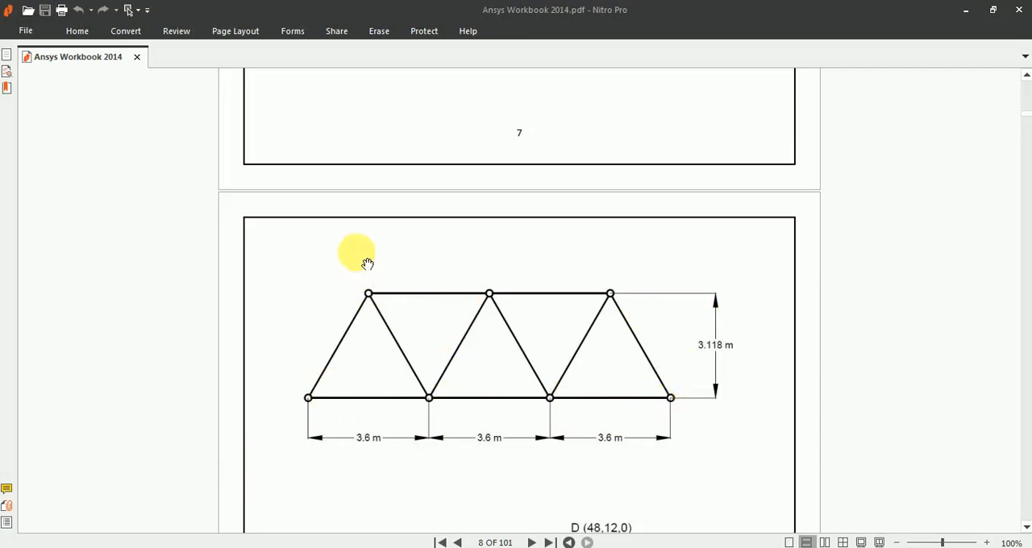
mouse_move(379, 257)
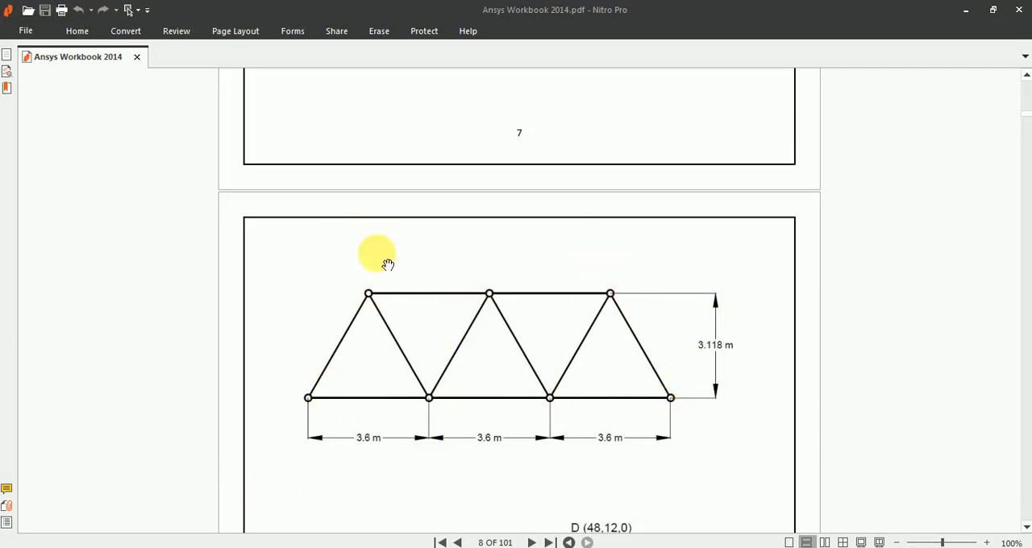
mouse_move(607, 286)
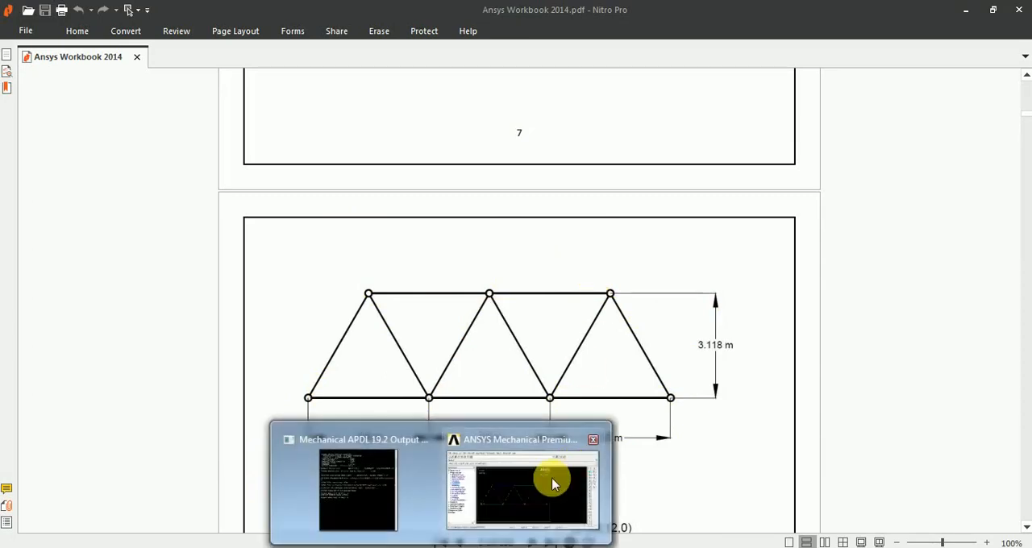
Filter the ANSYS Main Menu preferences to the Structural discipline only
click(523, 492)
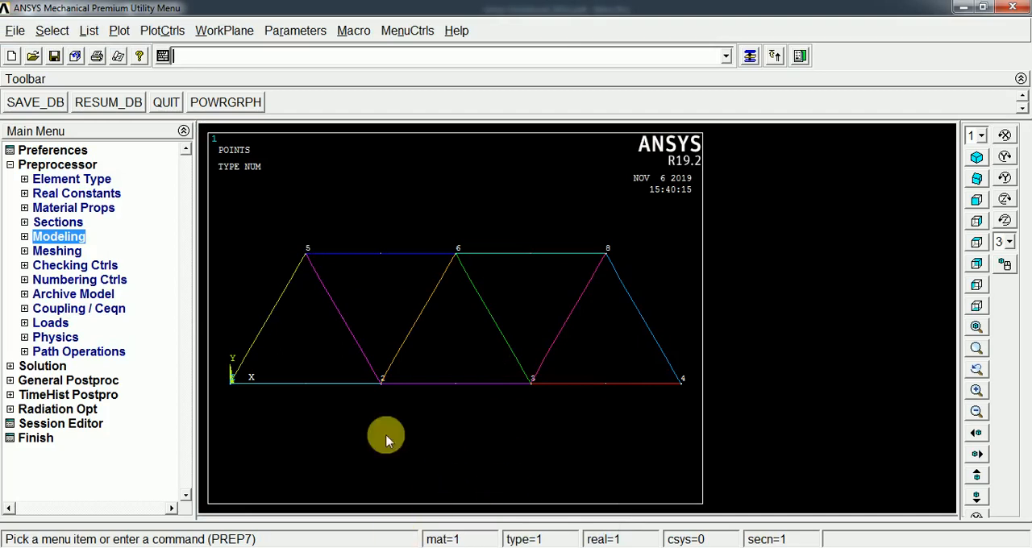
mouse_move(51, 150)
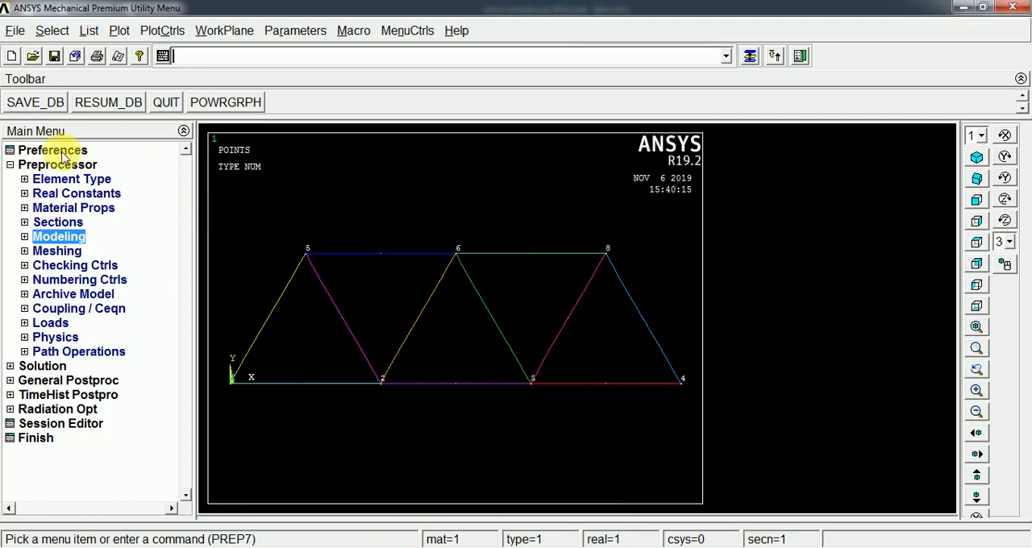
click(51, 150)
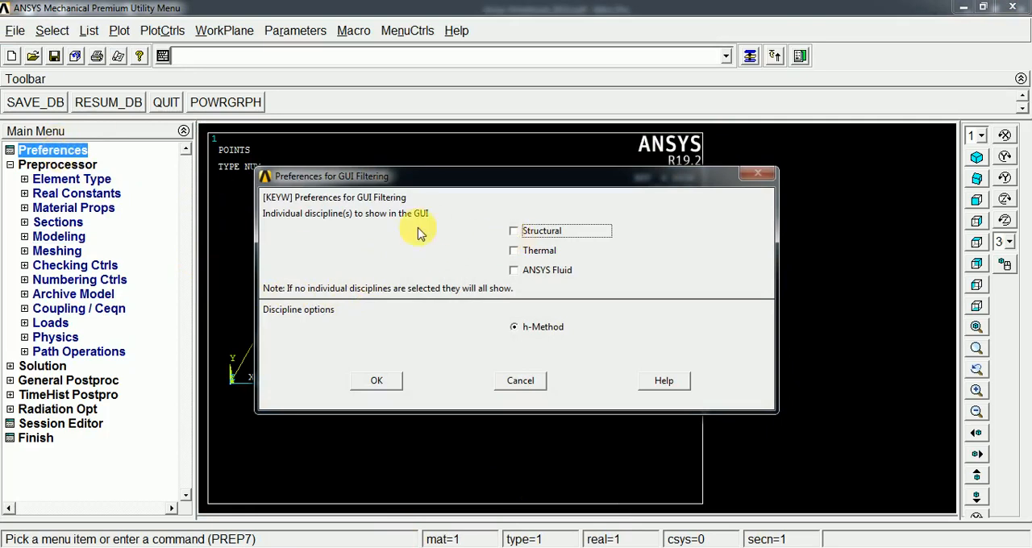
click(513, 231)
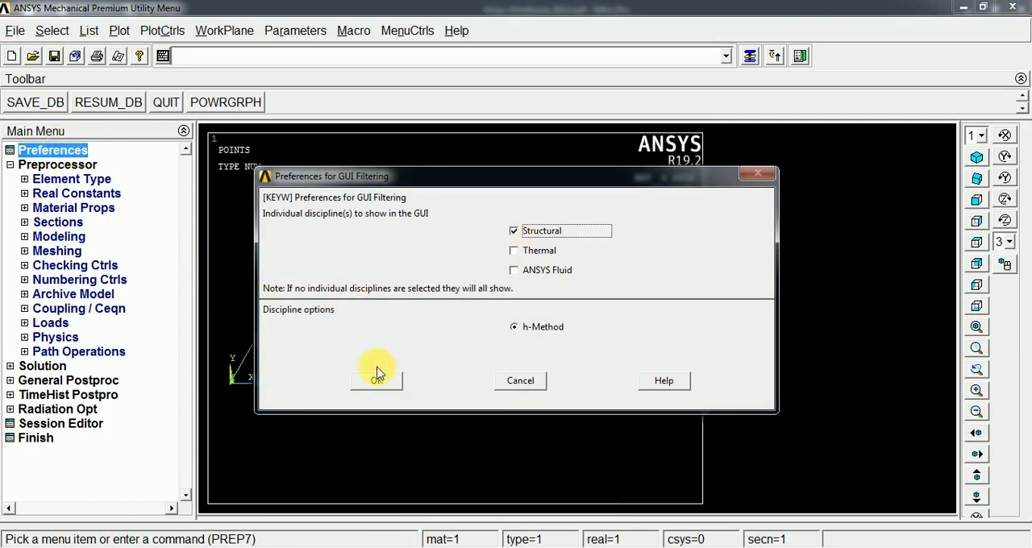
click(376, 381)
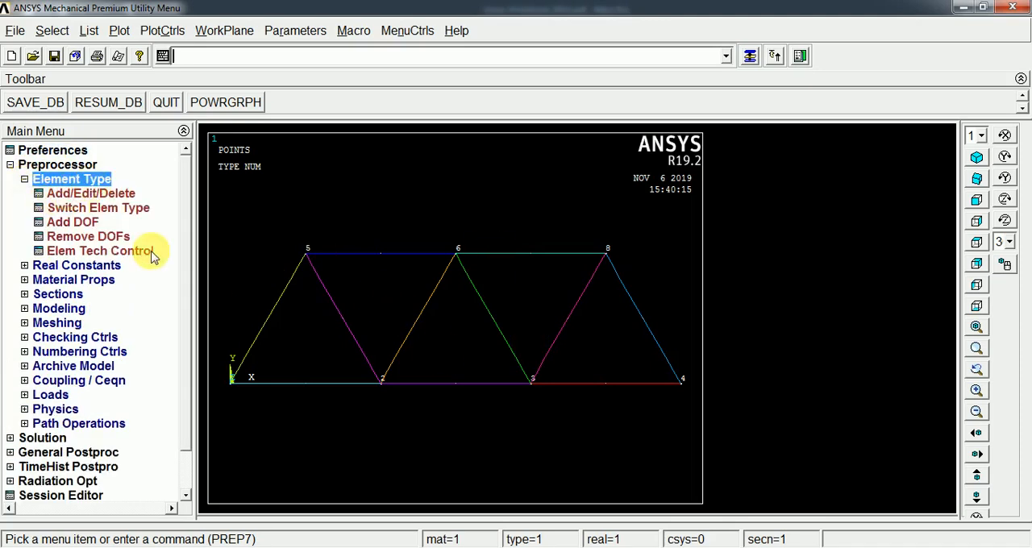
mouse_move(72, 208)
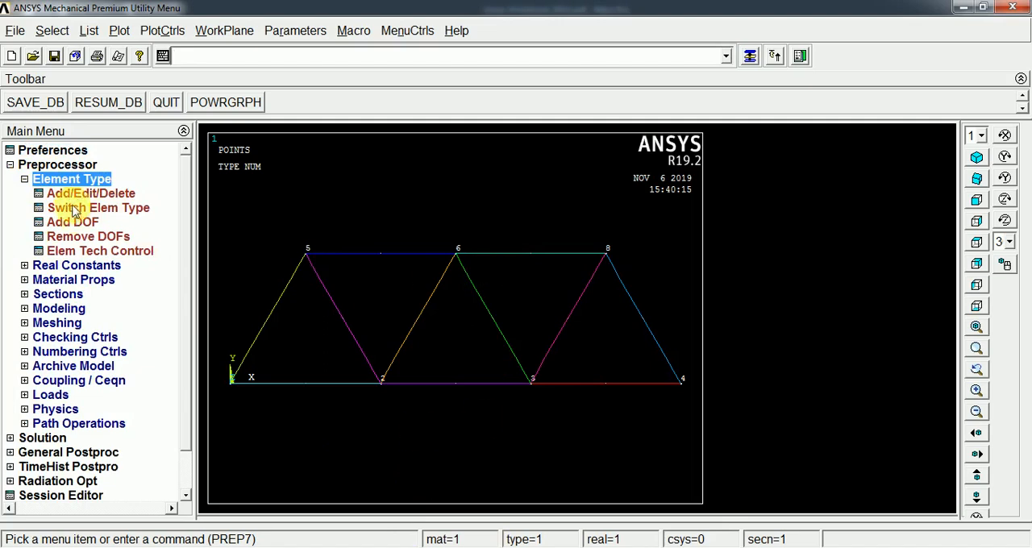
Add element type 1 as Beam 2-node 188 (BEAM188) and close the element types list
click(90, 192)
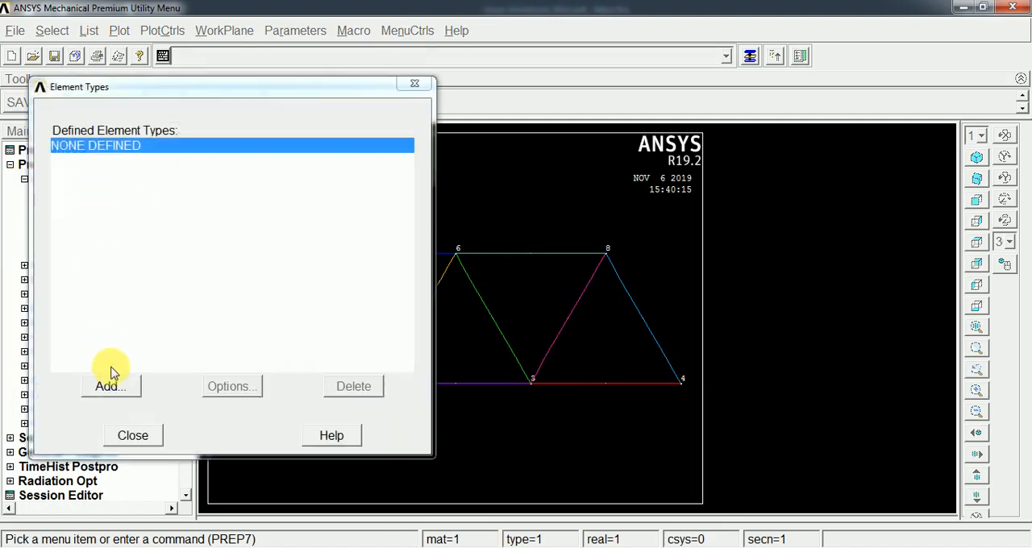
click(110, 387)
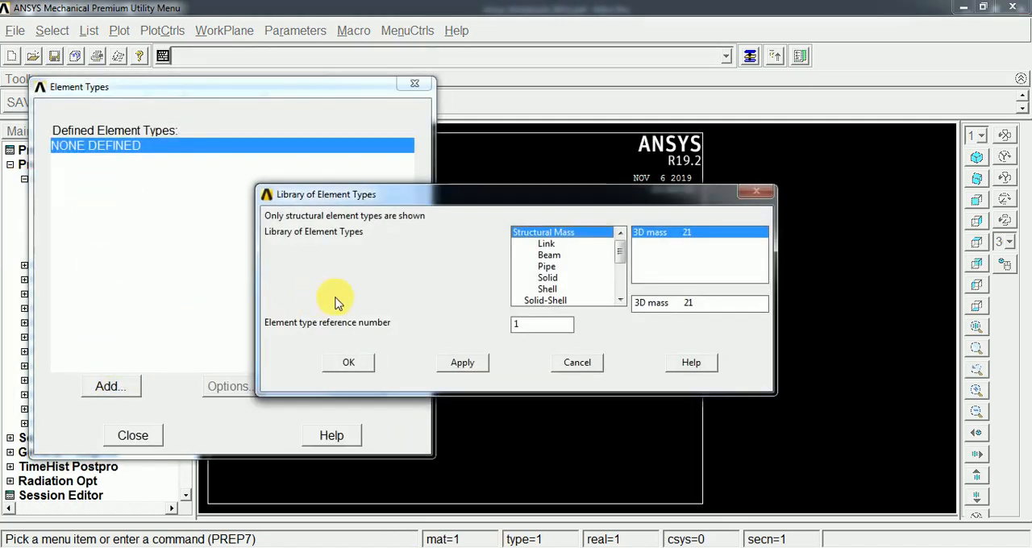
click(548, 255)
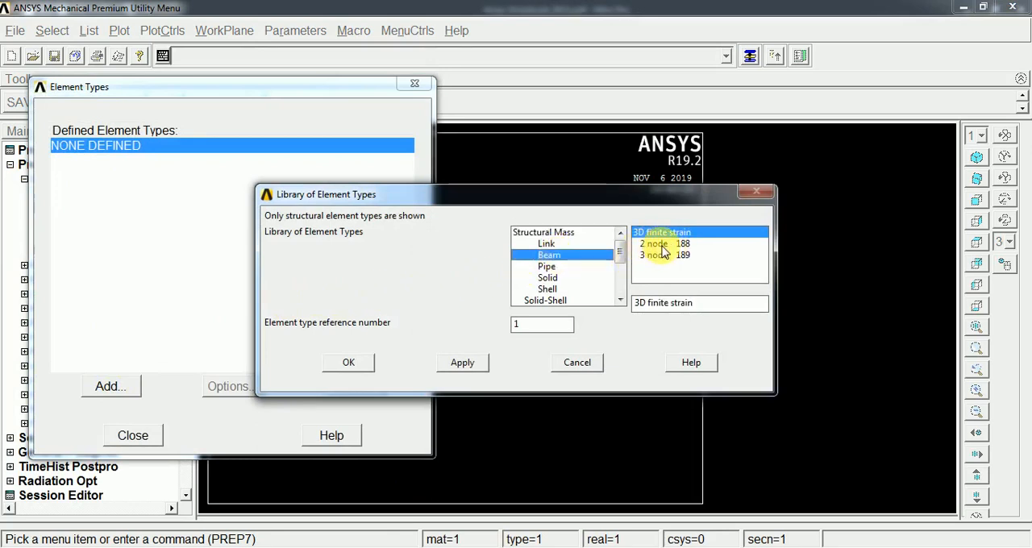
click(661, 244)
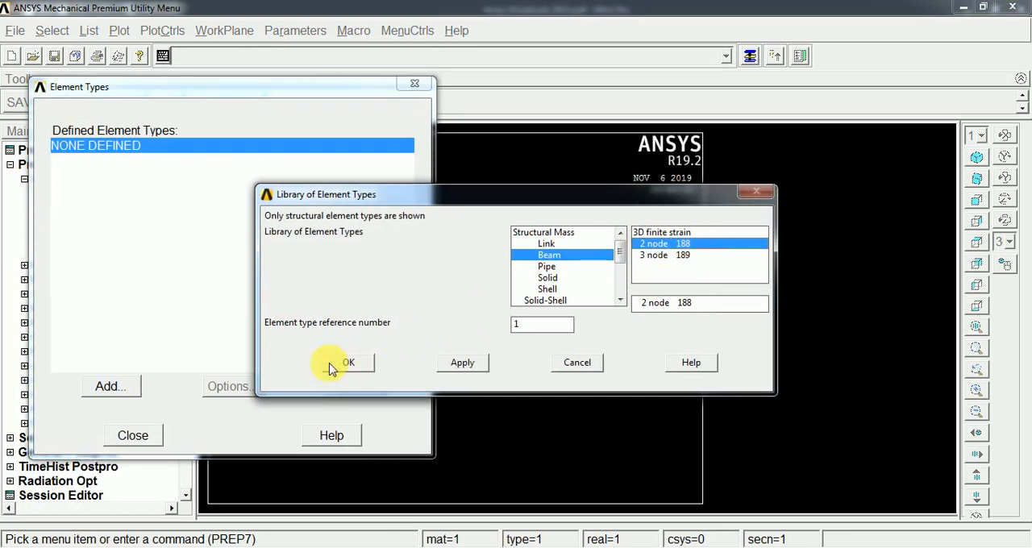
click(349, 361)
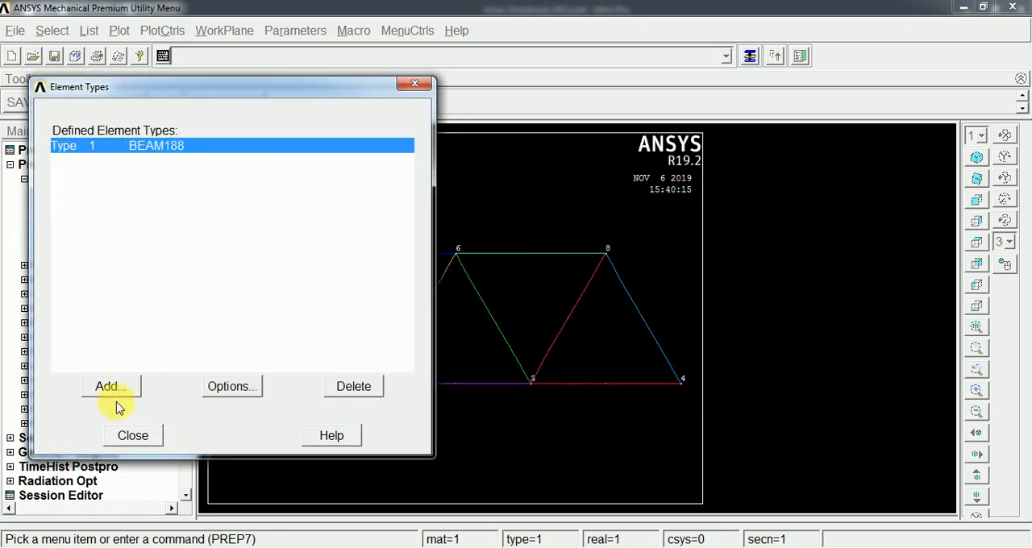
click(132, 435)
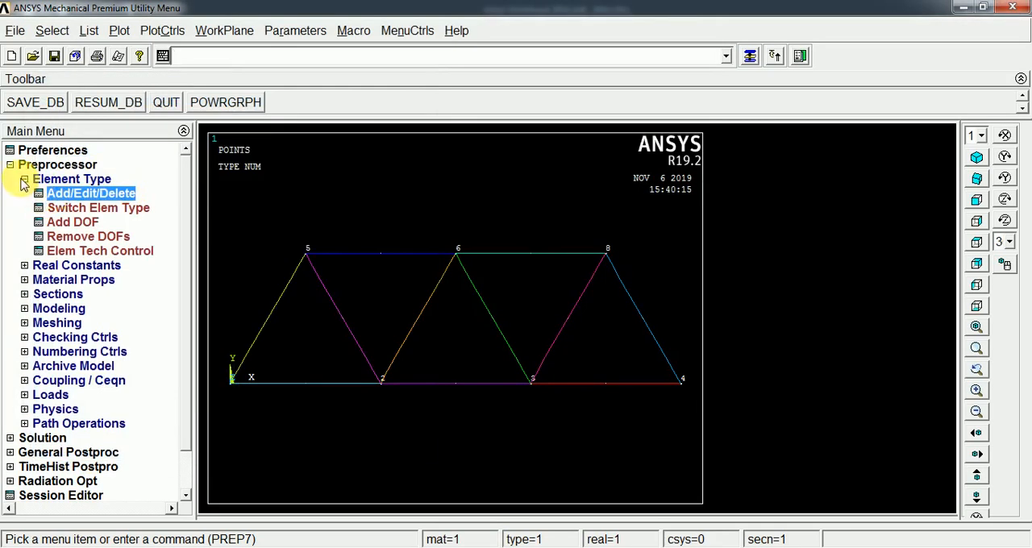
Define material 1 as linear isotropic with EX 2.1e5 and PRXY 0.3
click(26, 179)
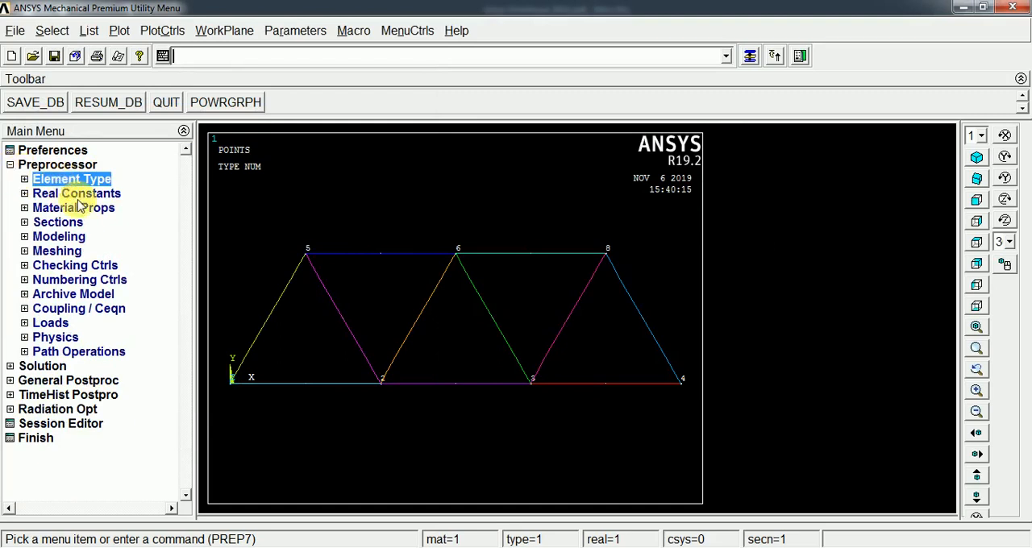
mouse_move(342, 213)
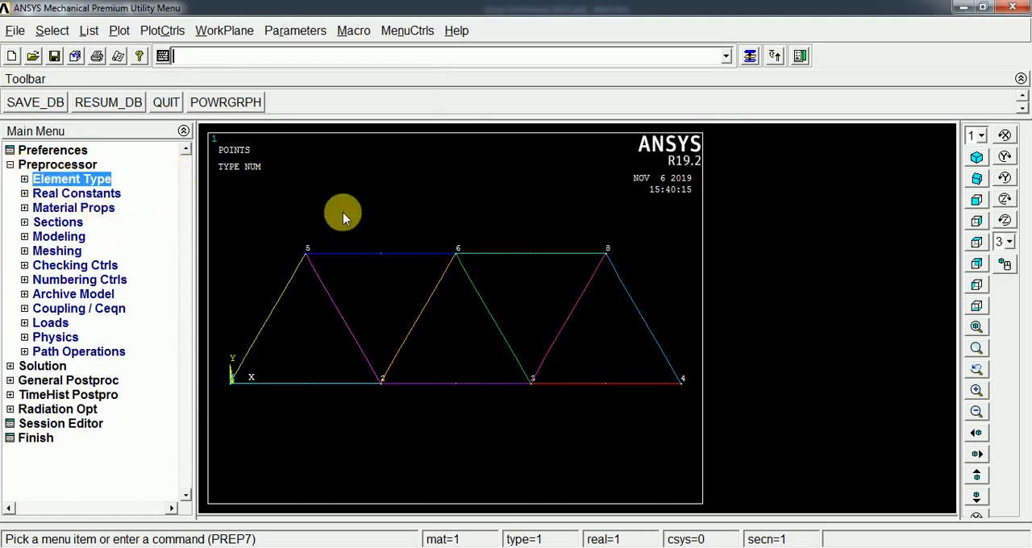
mouse_move(105, 236)
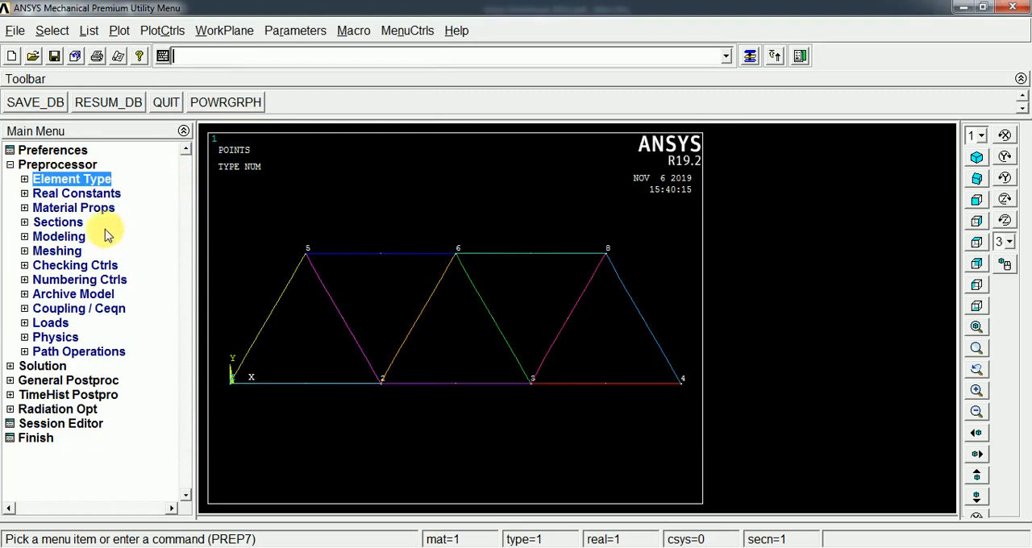
click(24, 208)
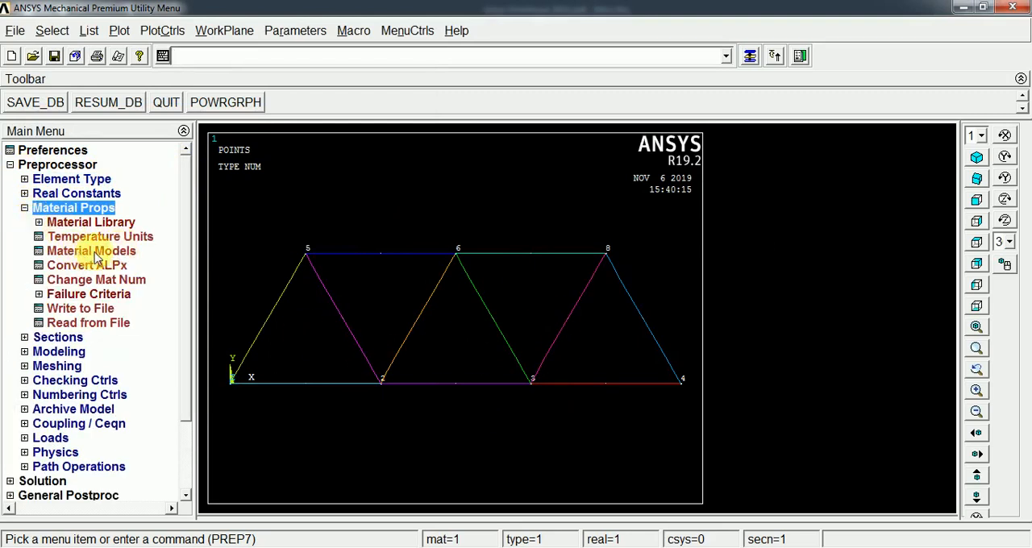
click(90, 252)
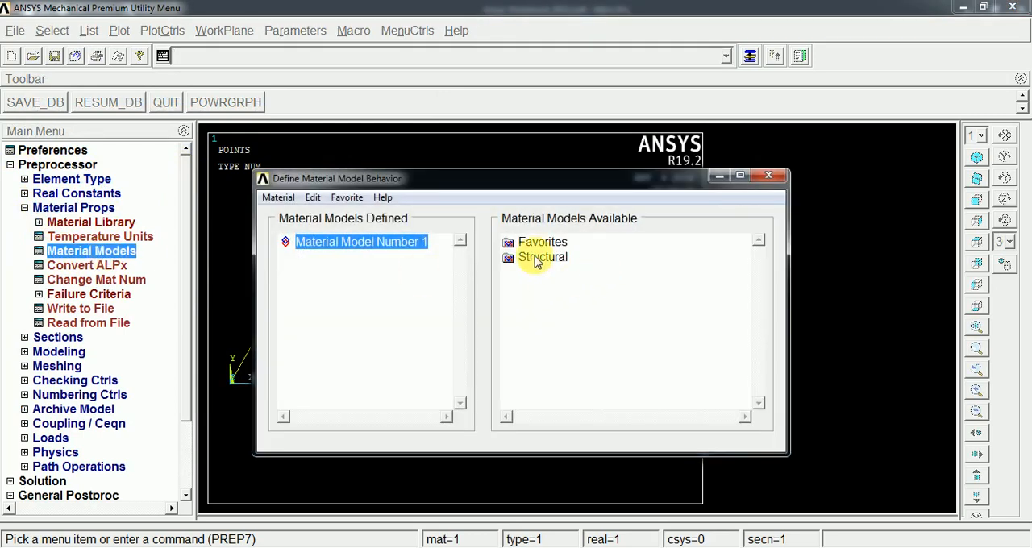
drag(524, 178, 476, 180)
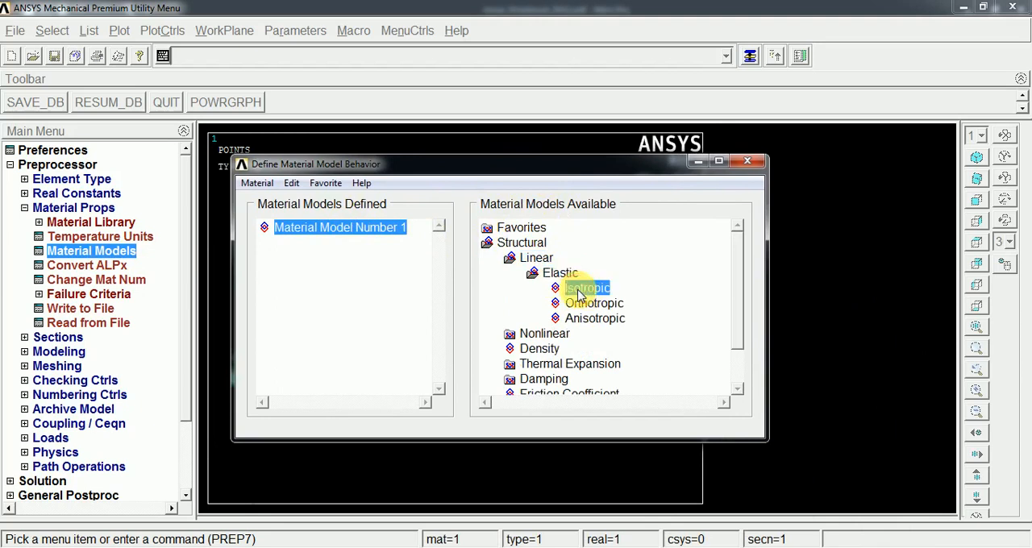
double_click(587, 287)
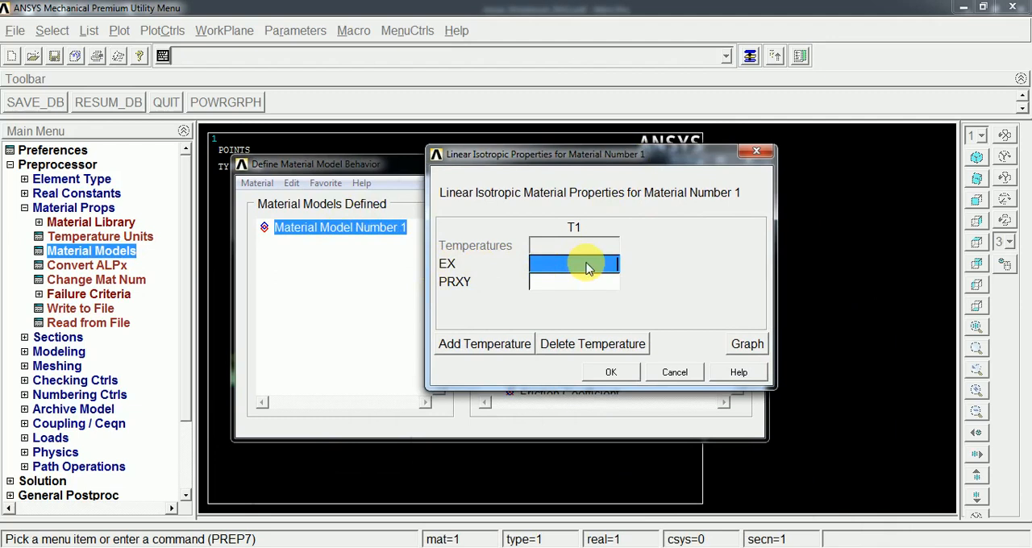
text(2.1)
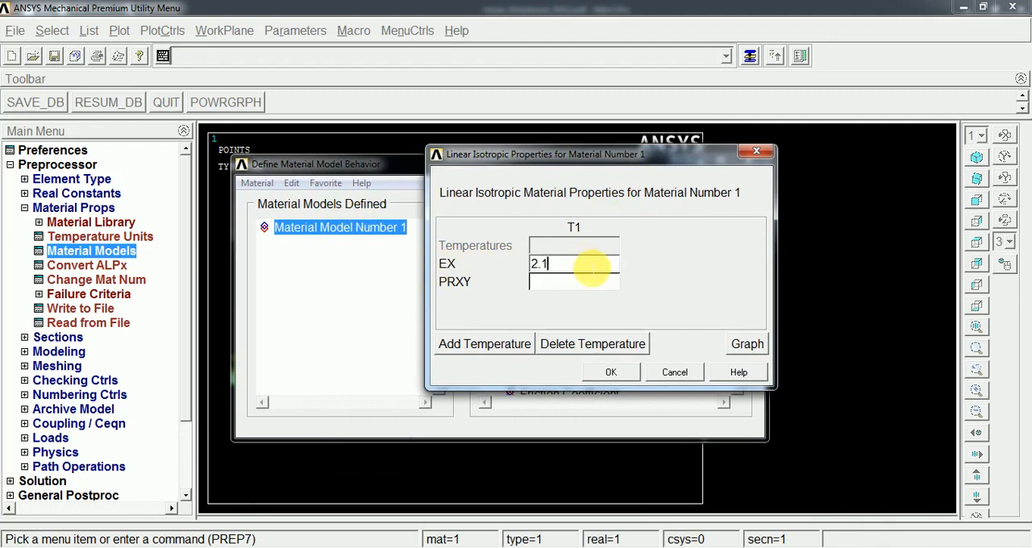
text(e)
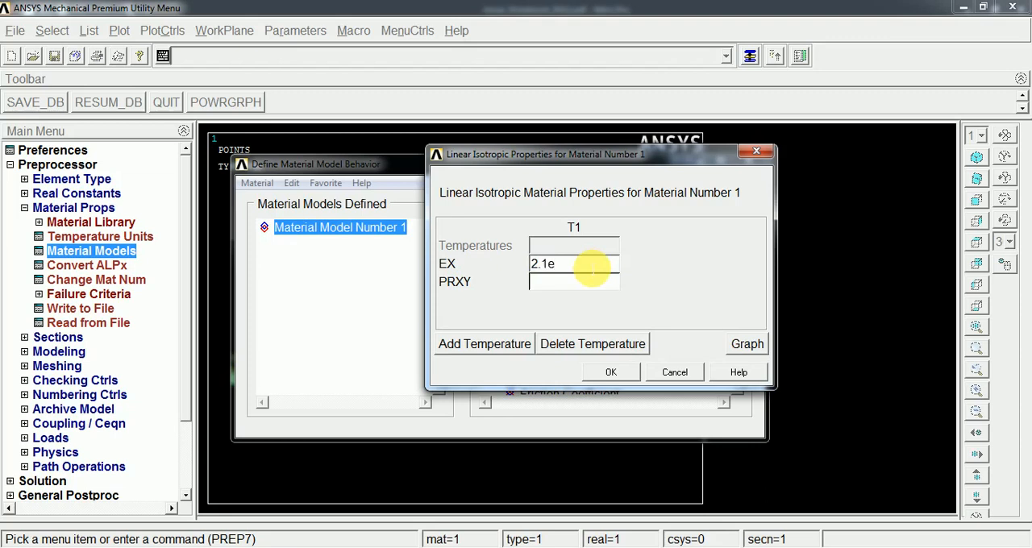
text(5)
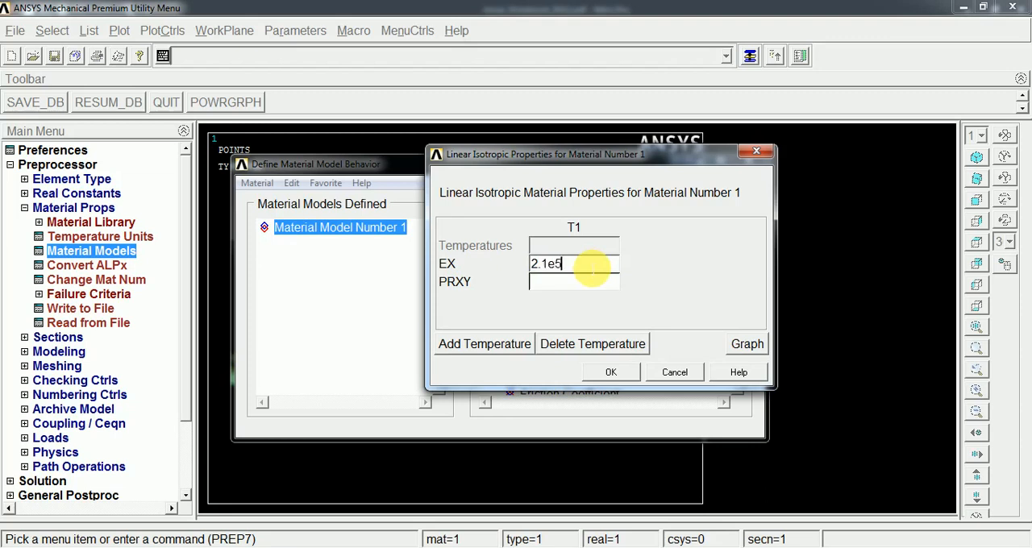
click(575, 281)
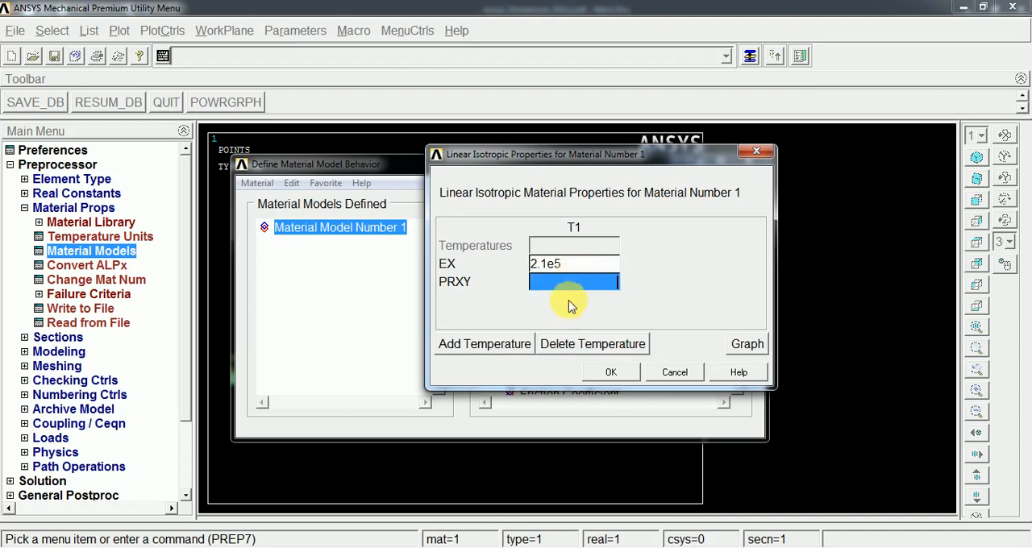
text(0.3)
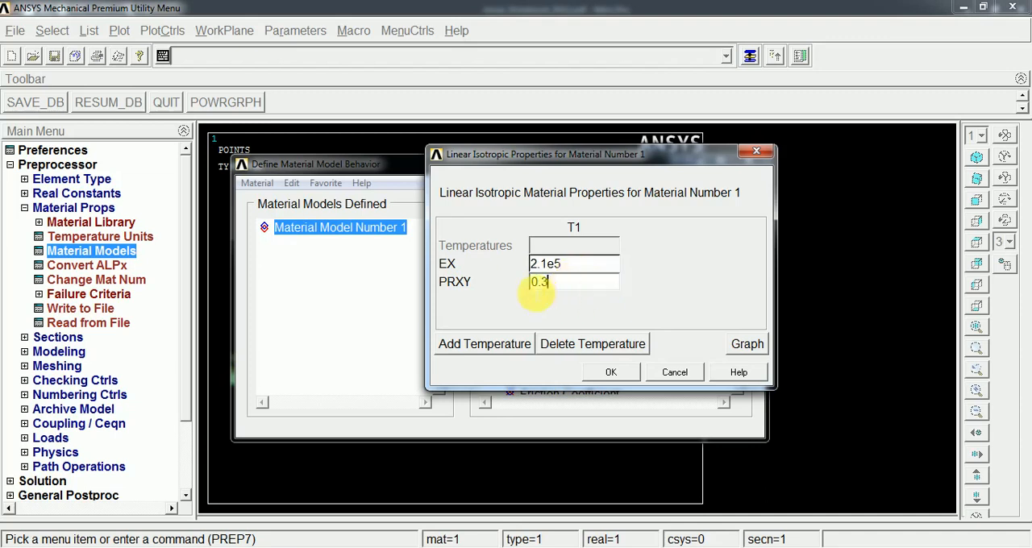
click(609, 371)
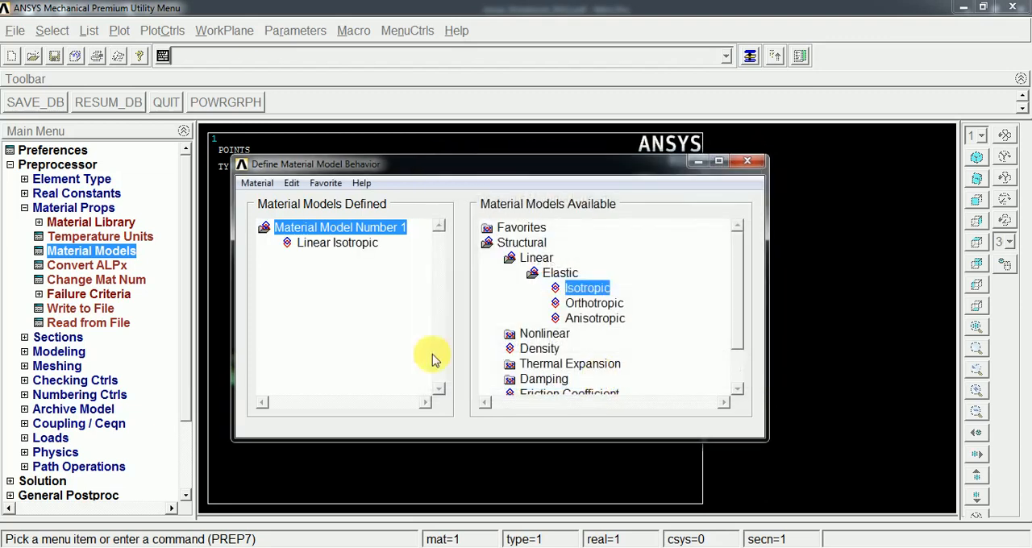
mouse_move(794, 284)
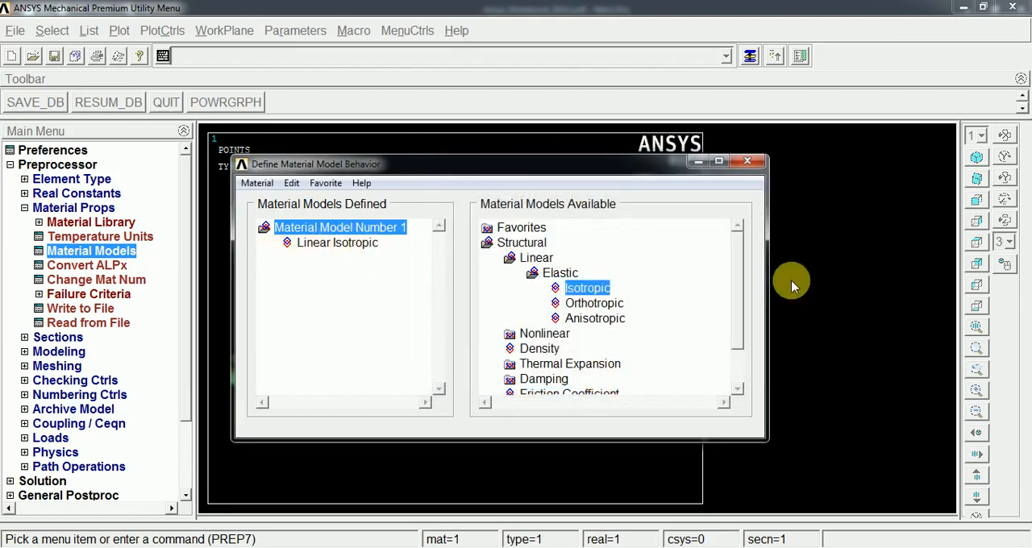
mouse_move(734, 287)
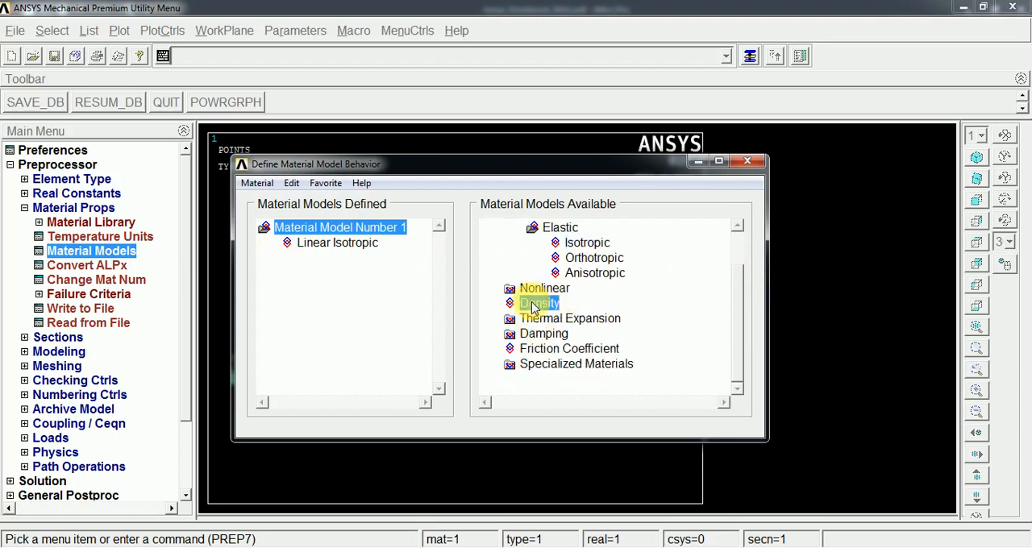
Add density 7800 to material 1 and close the material models window
double_click(539, 304)
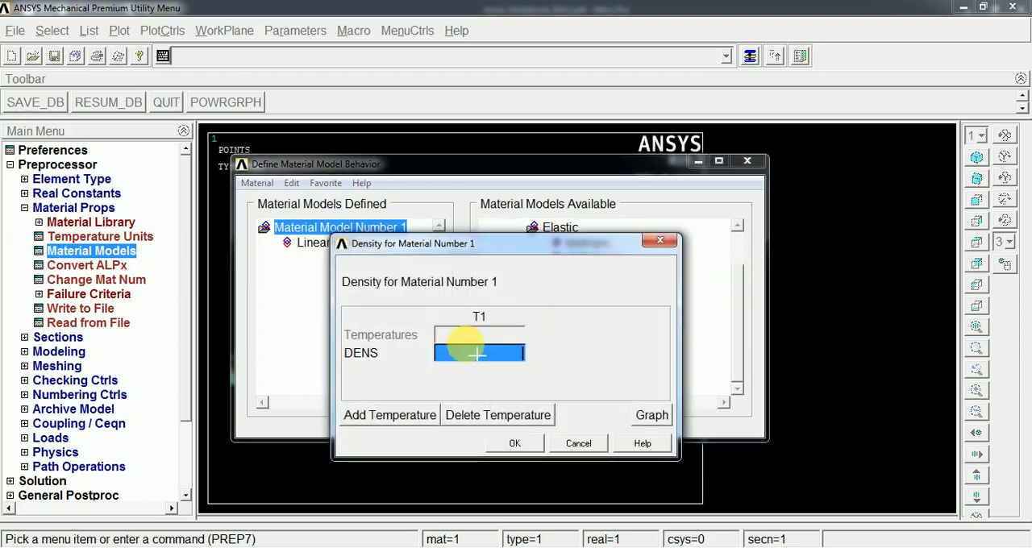
text(7800)
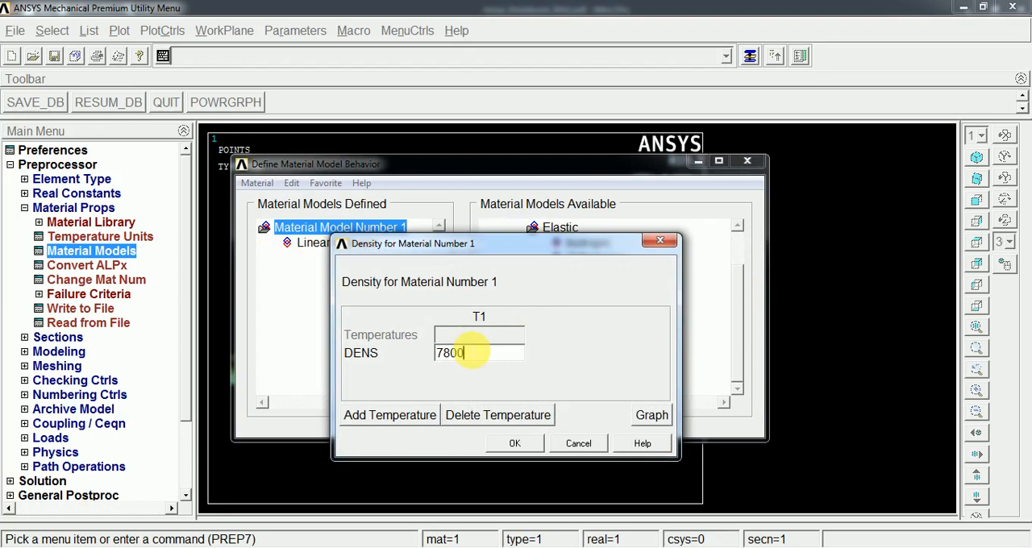
click(514, 444)
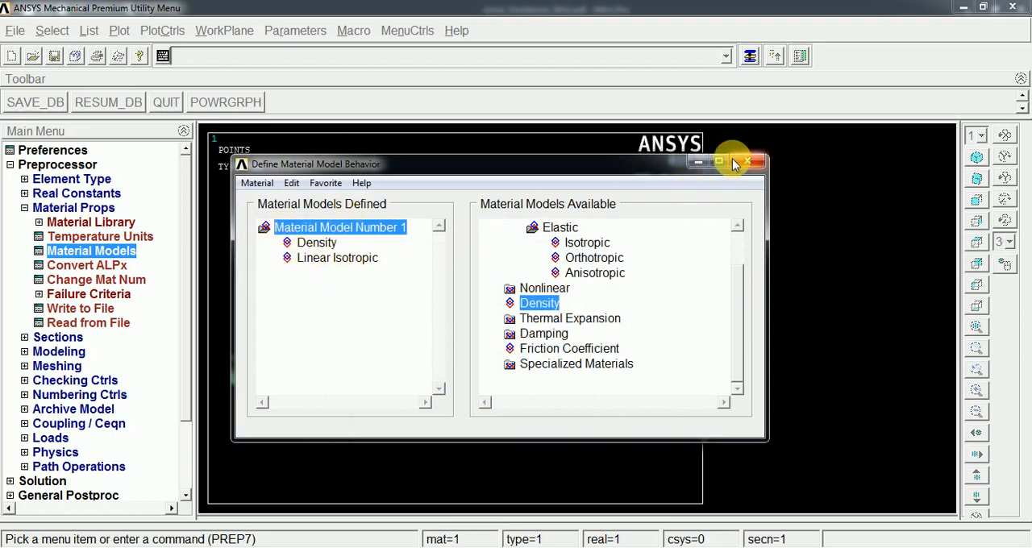
click(747, 161)
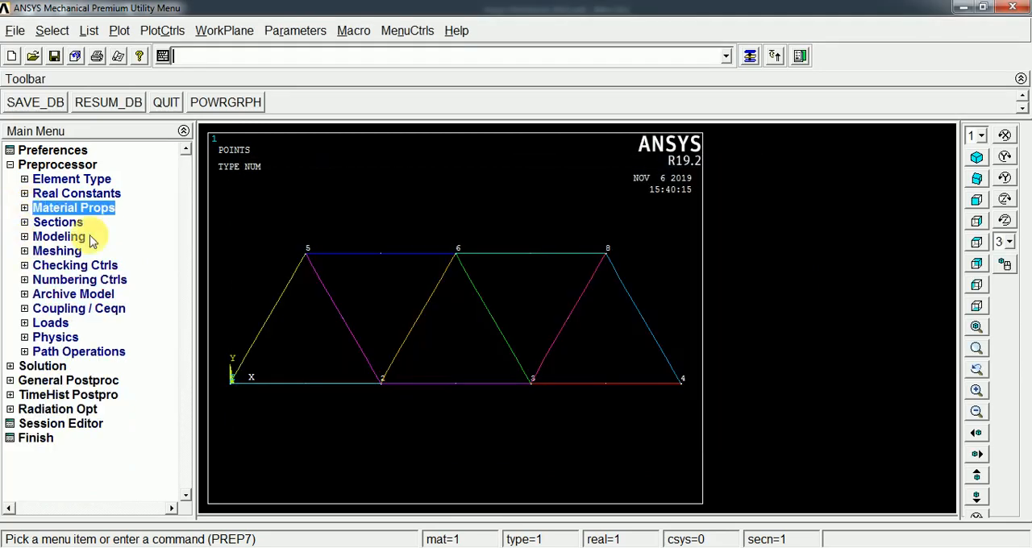
mouse_move(583, 355)
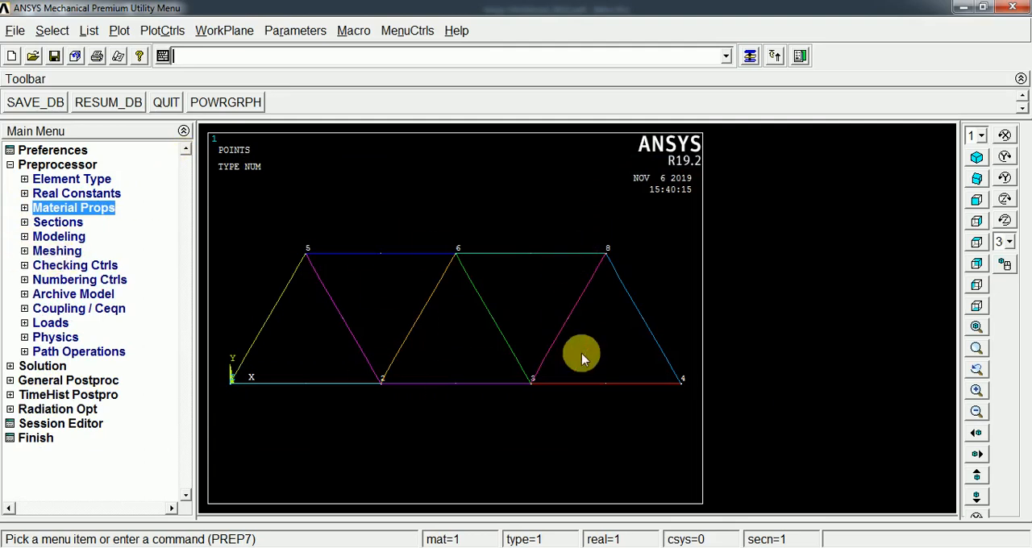
mouse_move(609, 407)
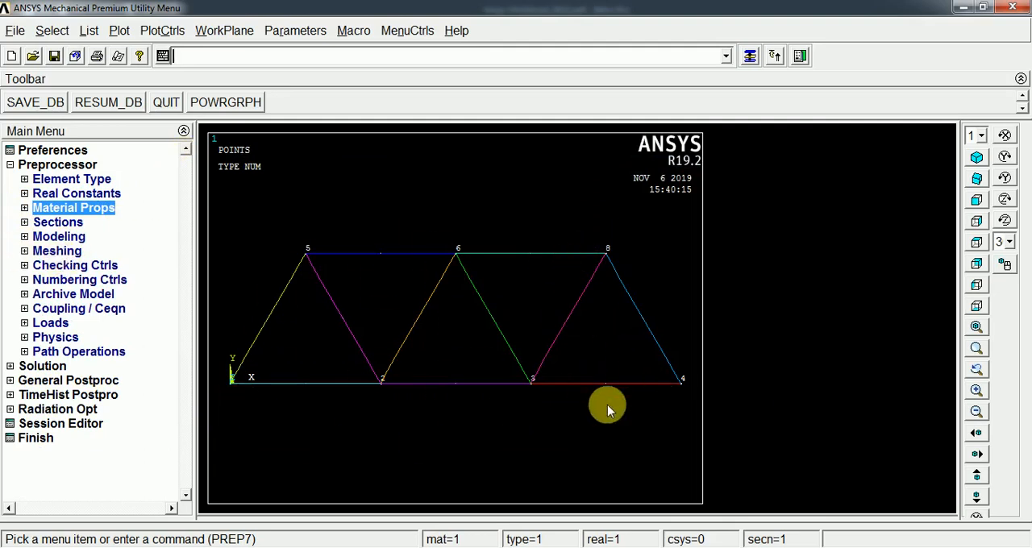
mouse_move(236, 246)
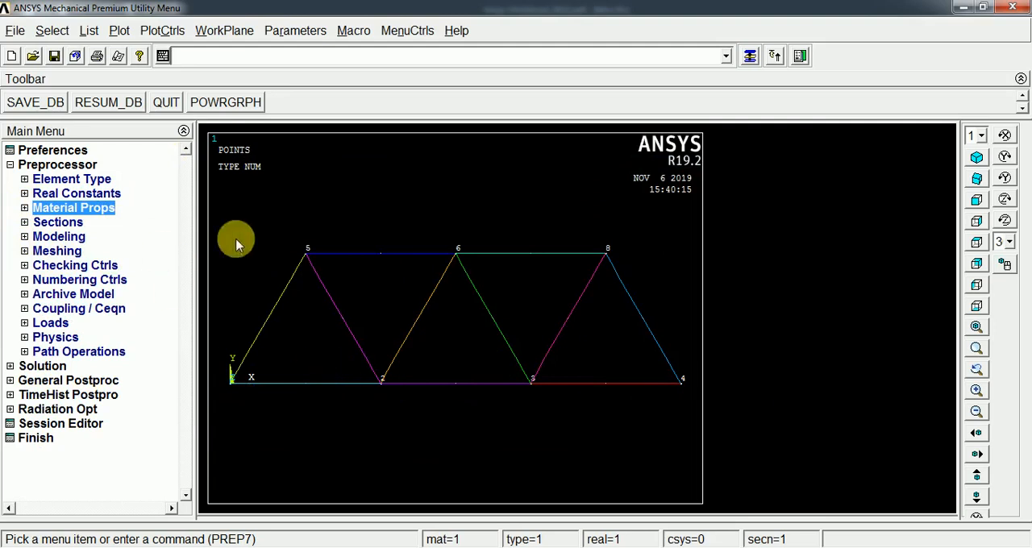
mouse_move(610, 251)
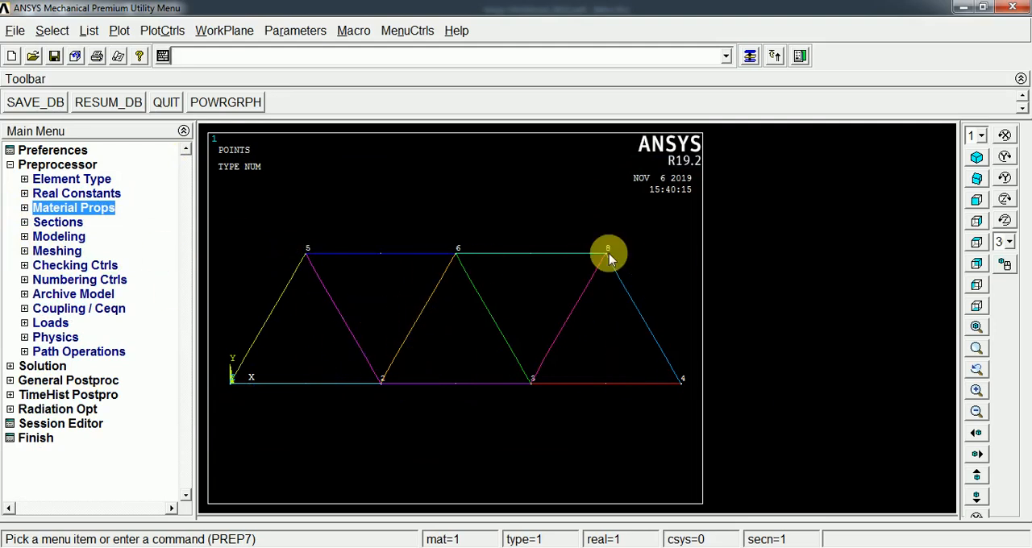
mouse_move(519, 283)
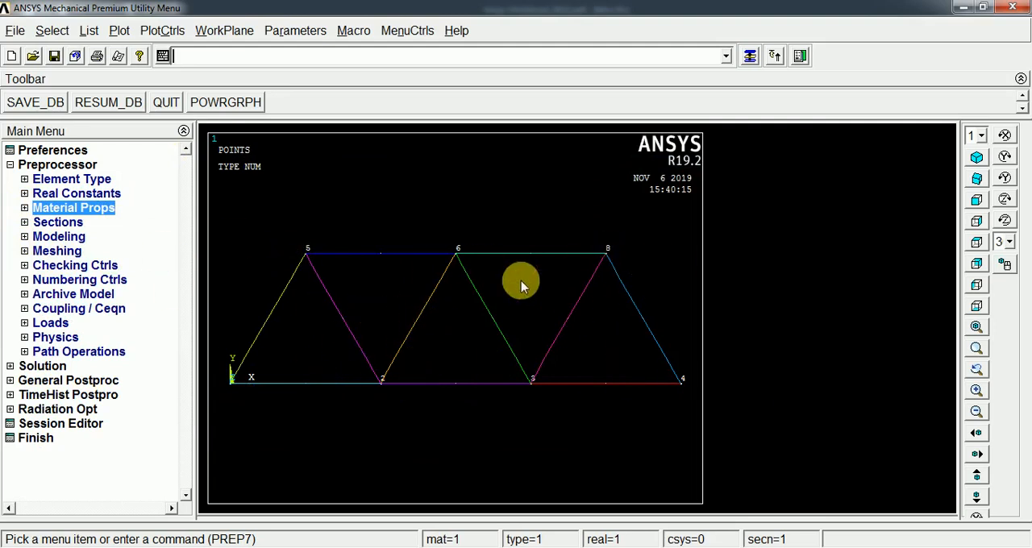
mouse_move(24, 229)
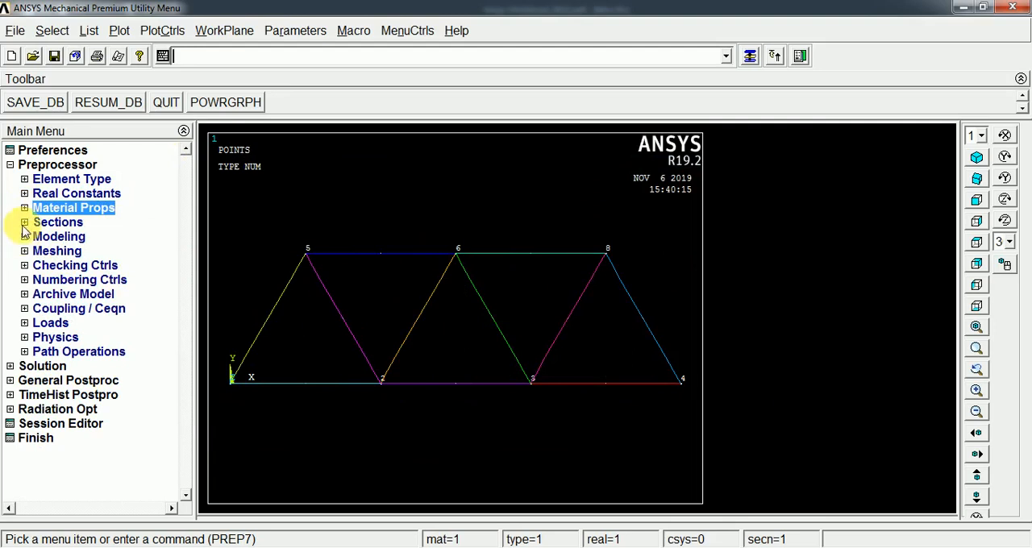
Define common beam section 1 as a rectangle with B 0.01 and H 0.01
click(26, 222)
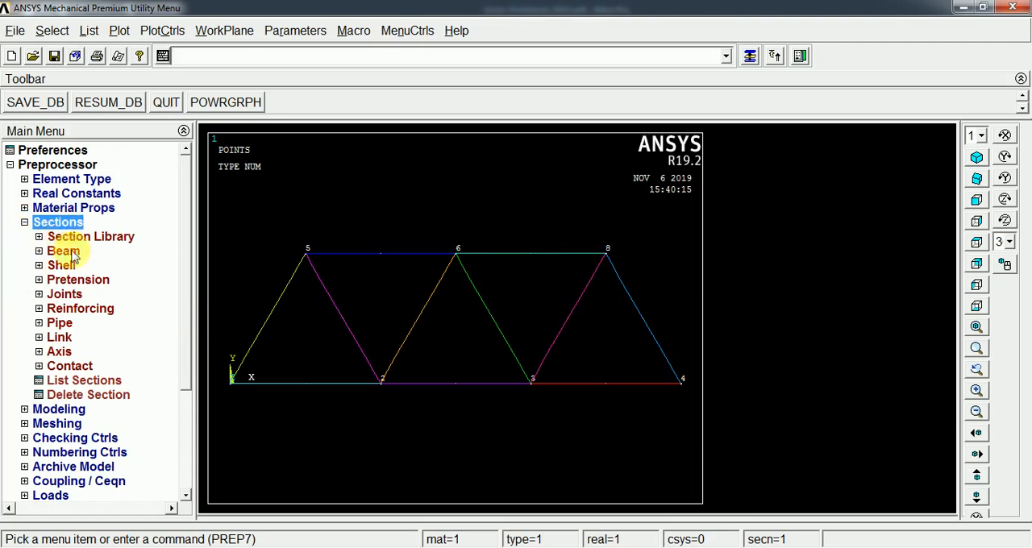
click(61, 252)
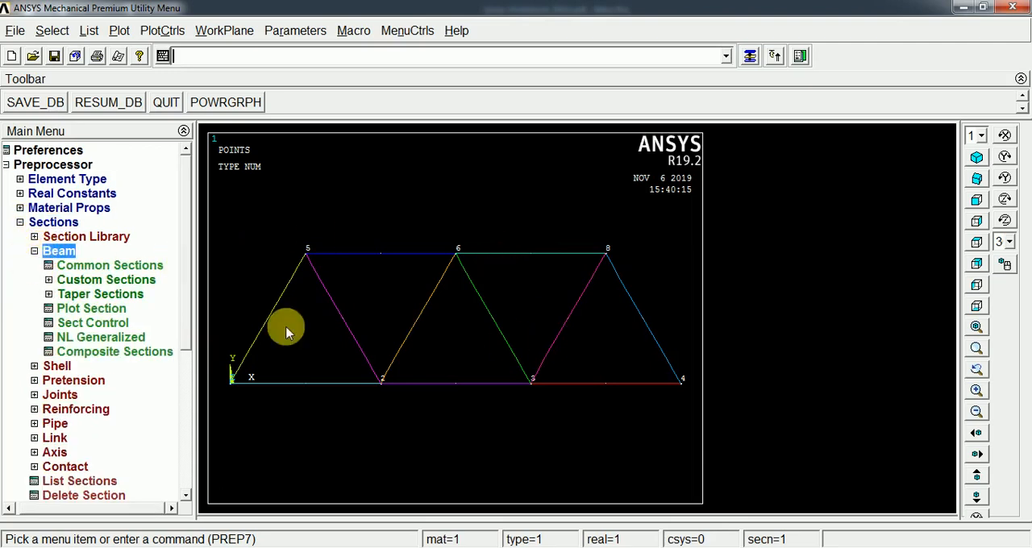
mouse_move(58, 252)
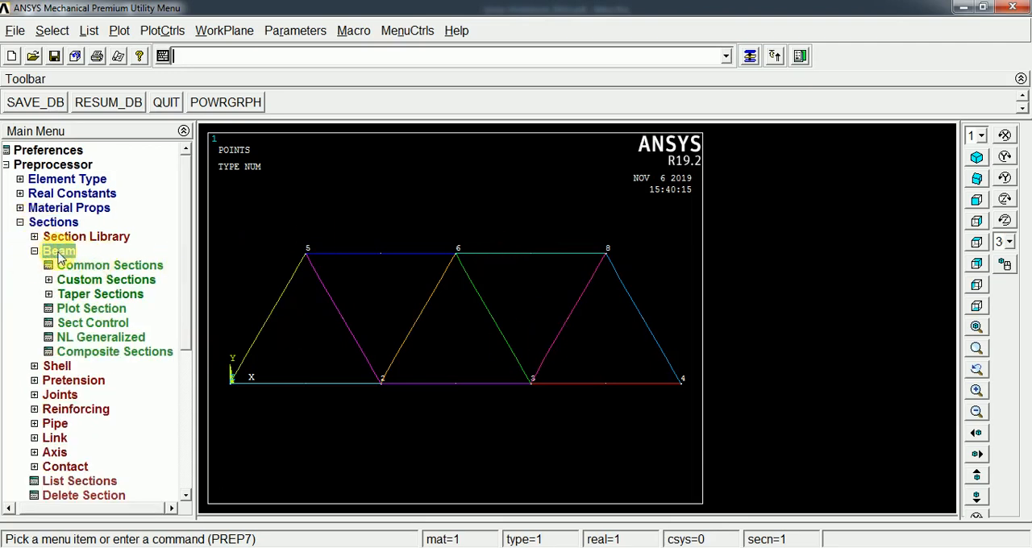
click(109, 265)
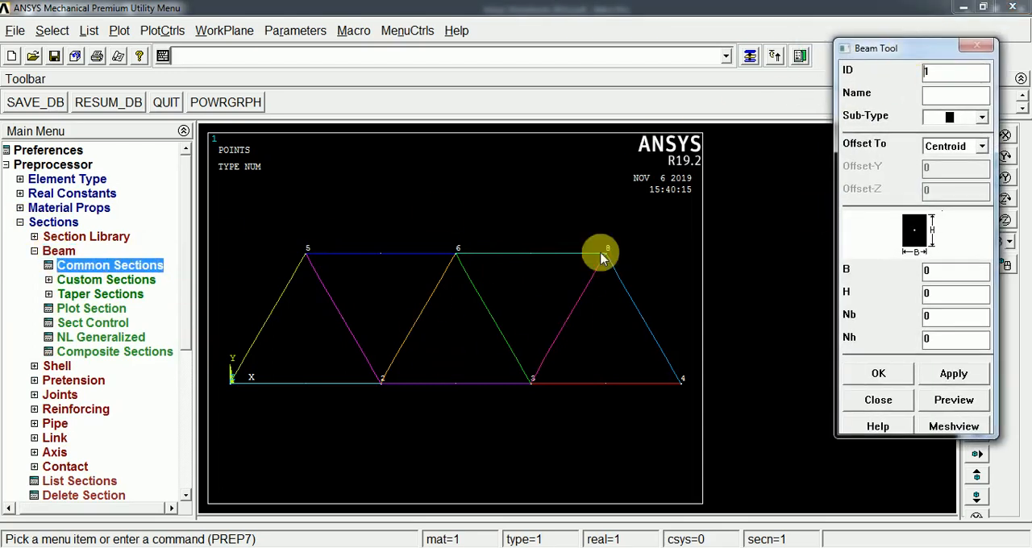
mouse_move(533, 345)
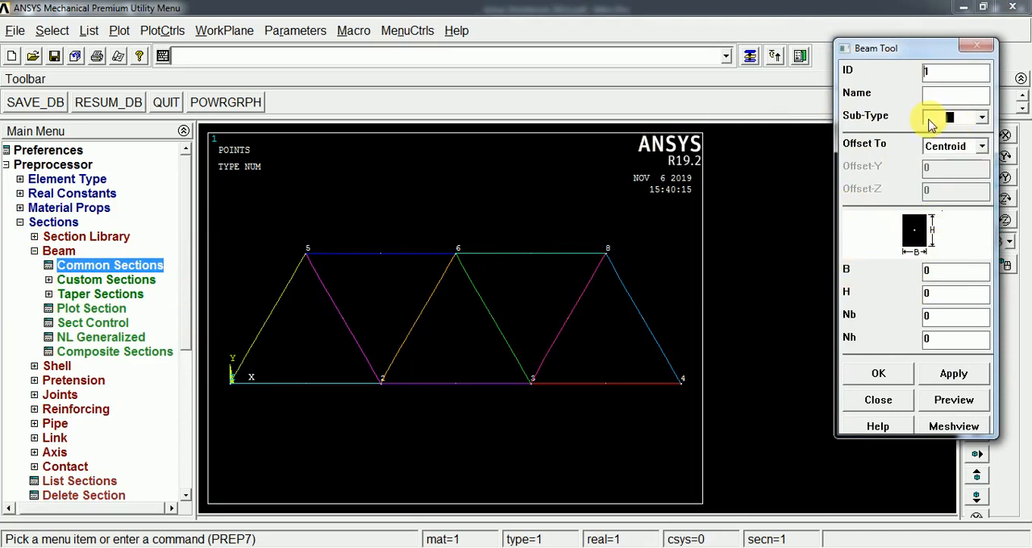
click(981, 118)
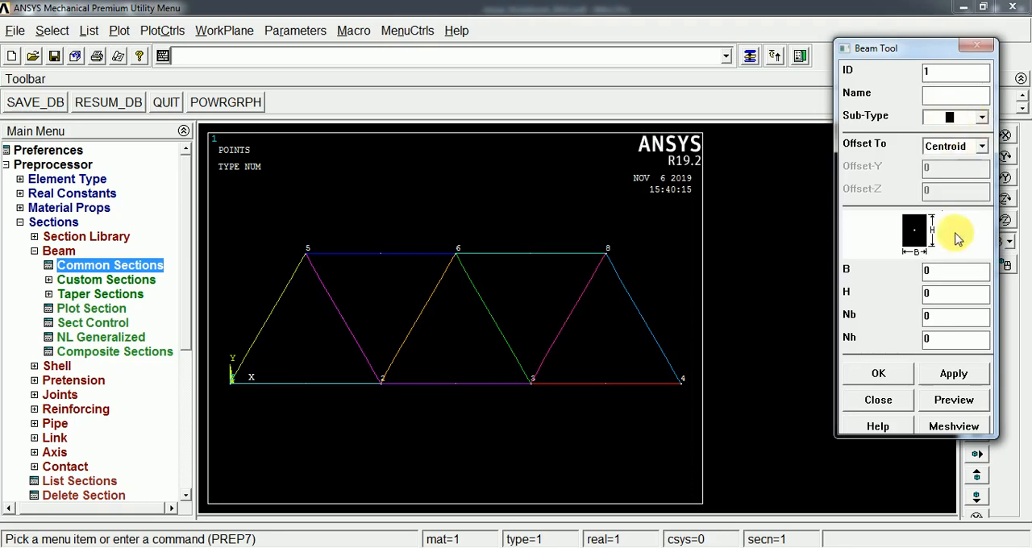
click(955, 271)
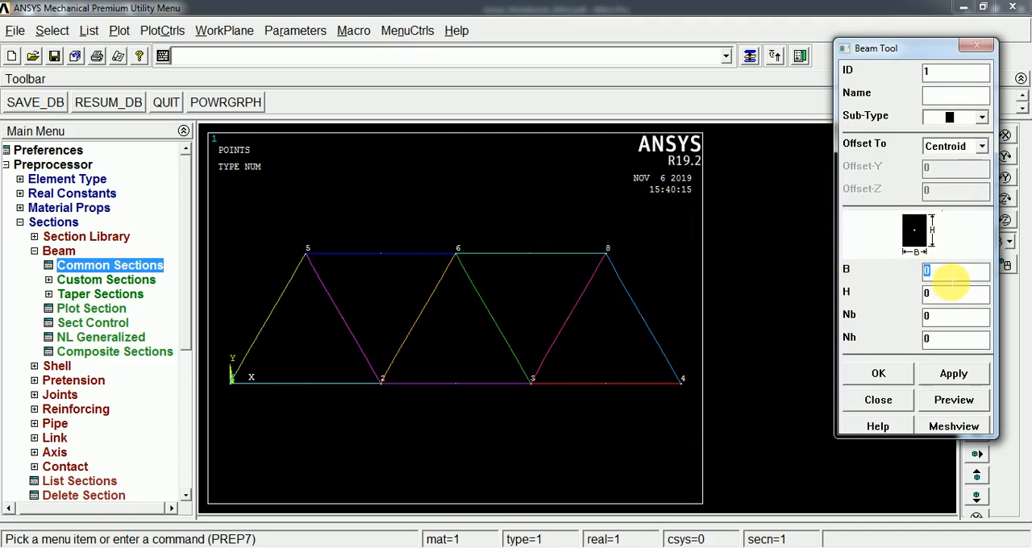
text(0.01)
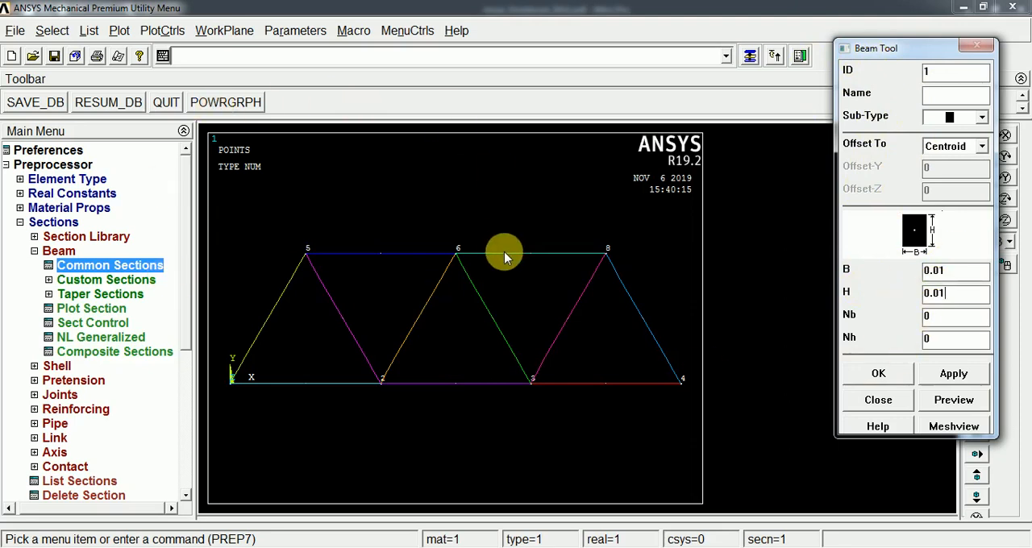
mouse_move(676, 226)
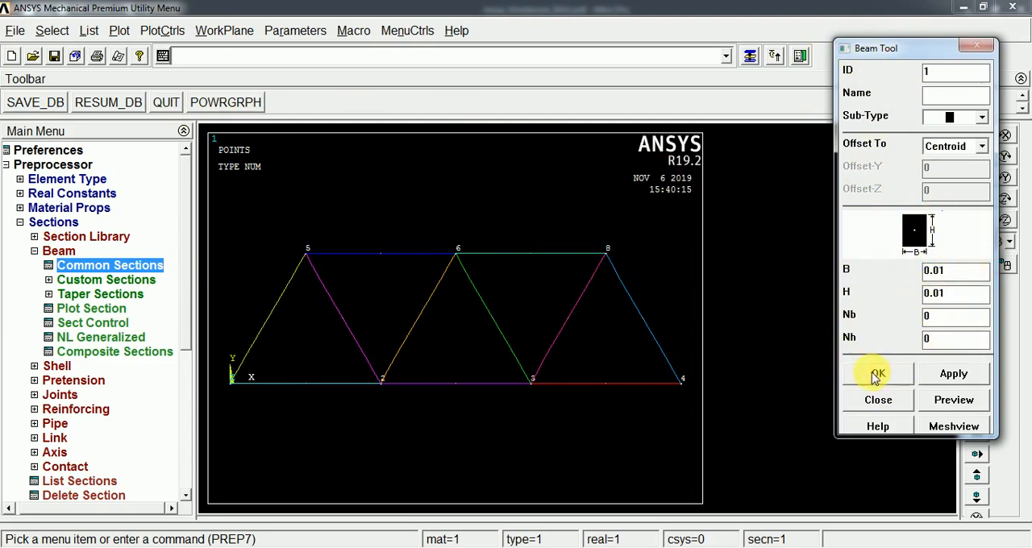
click(877, 375)
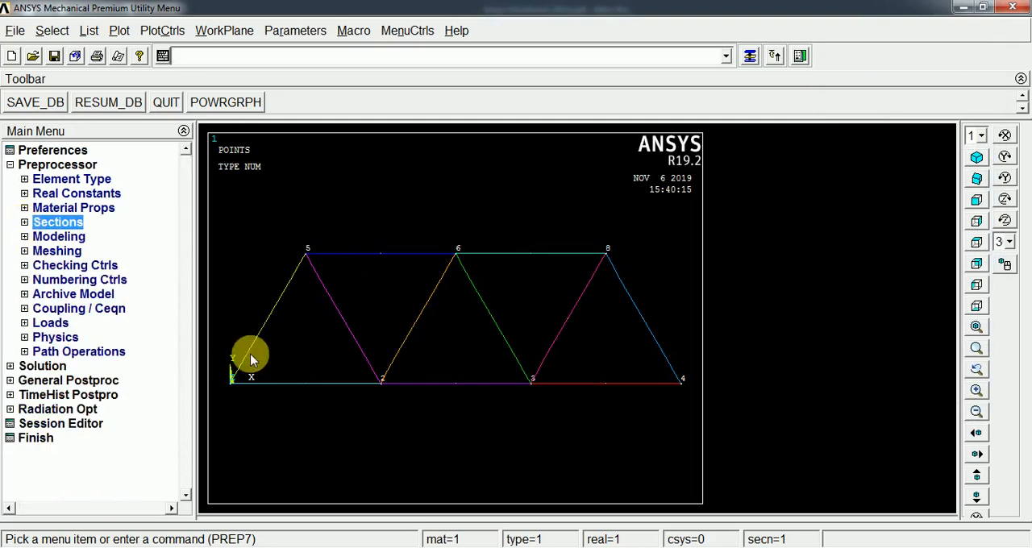
In MeshTool, set element attributes to be assigned to Lines
click(58, 252)
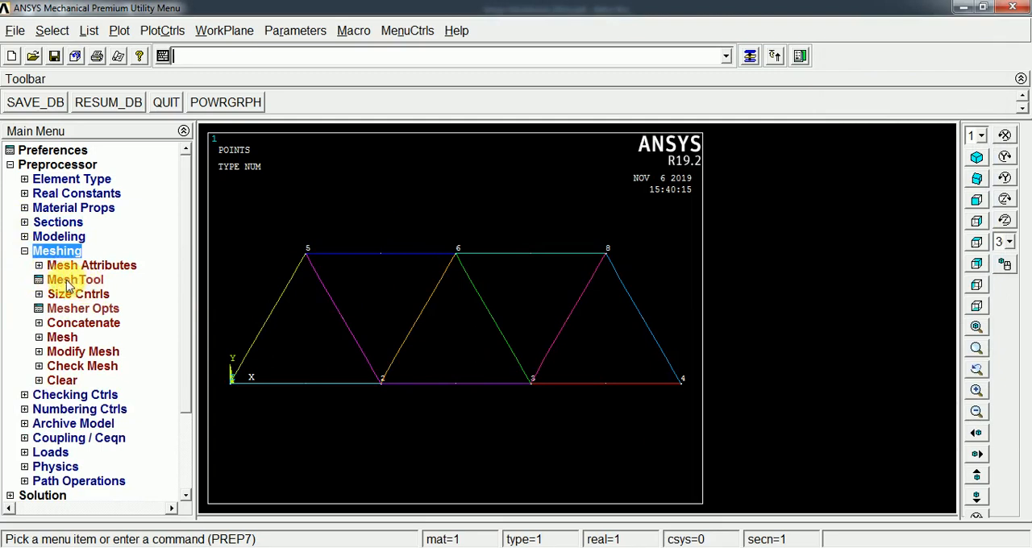
click(74, 281)
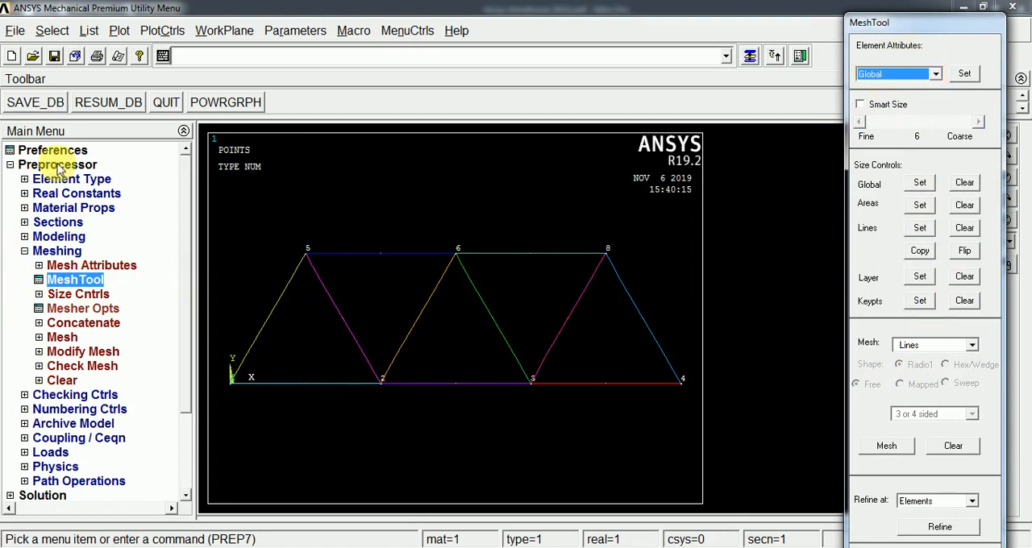
mouse_move(71, 179)
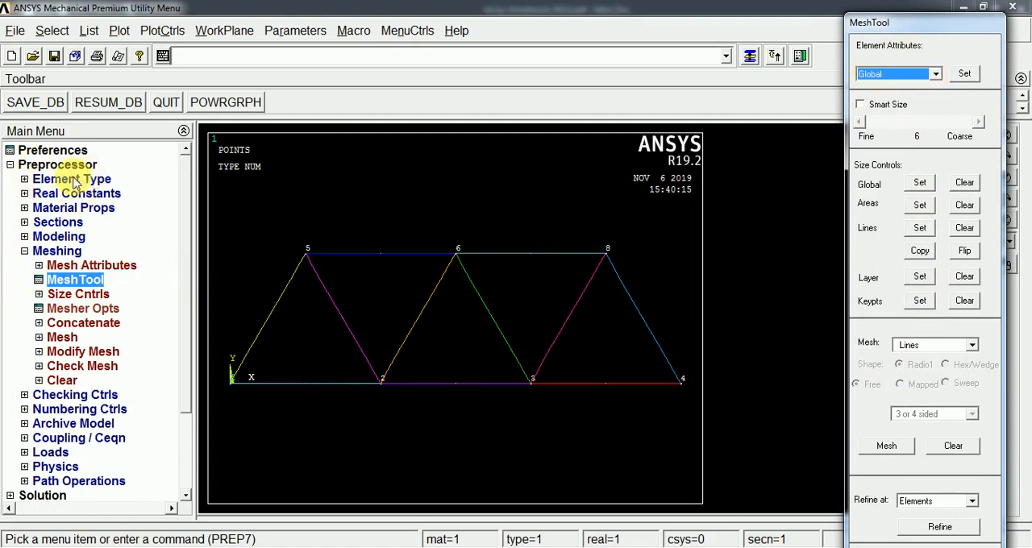
mouse_move(97, 208)
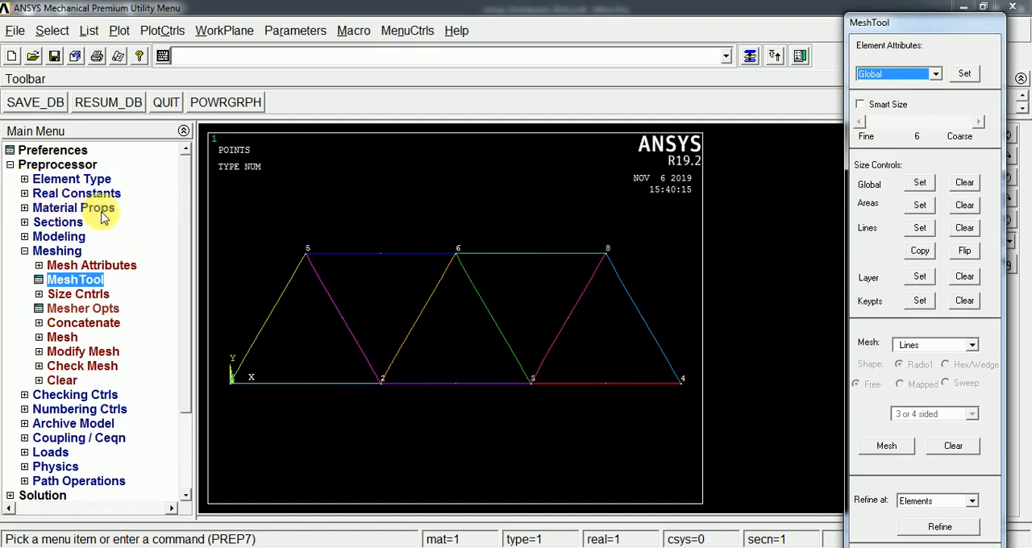
mouse_move(58, 223)
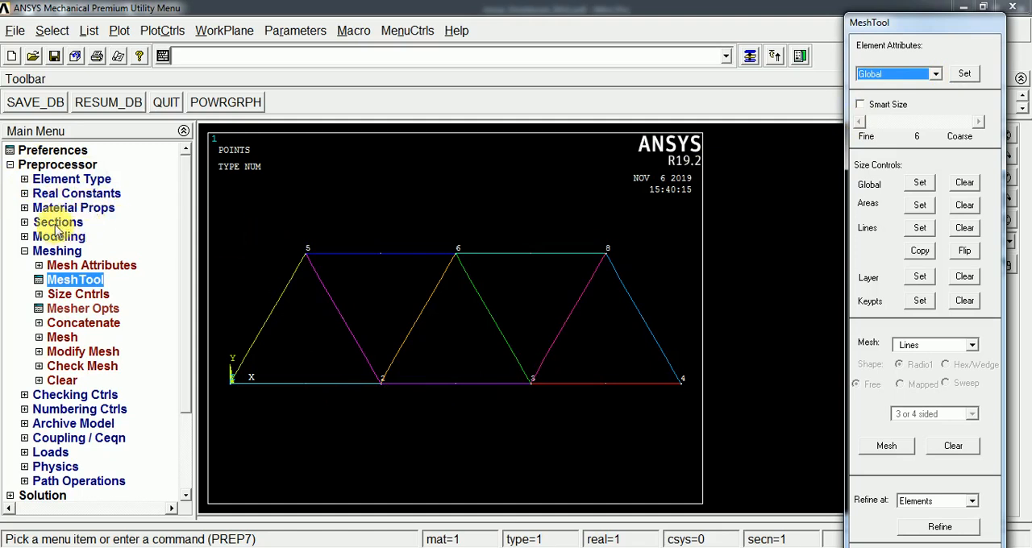
mouse_move(75, 206)
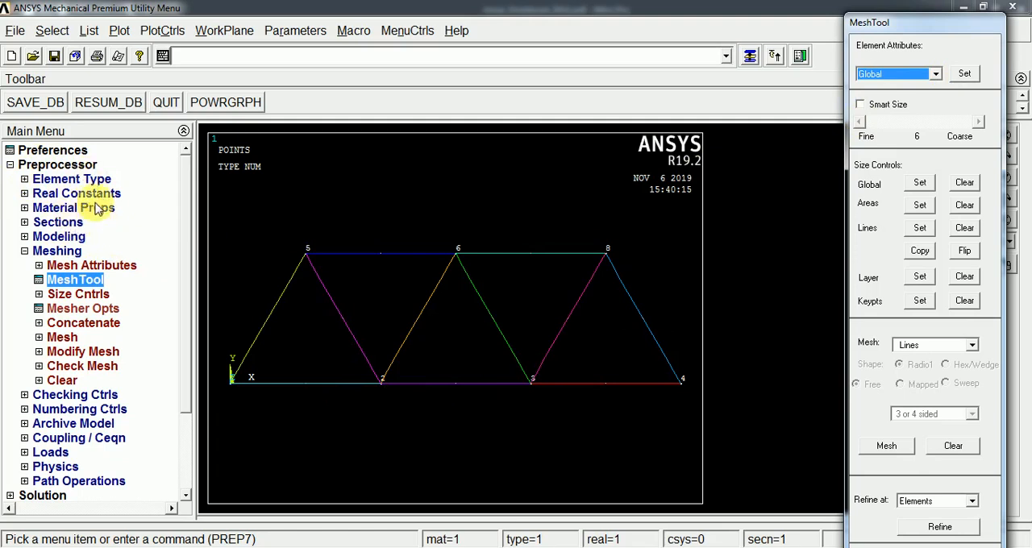
mouse_move(913, 104)
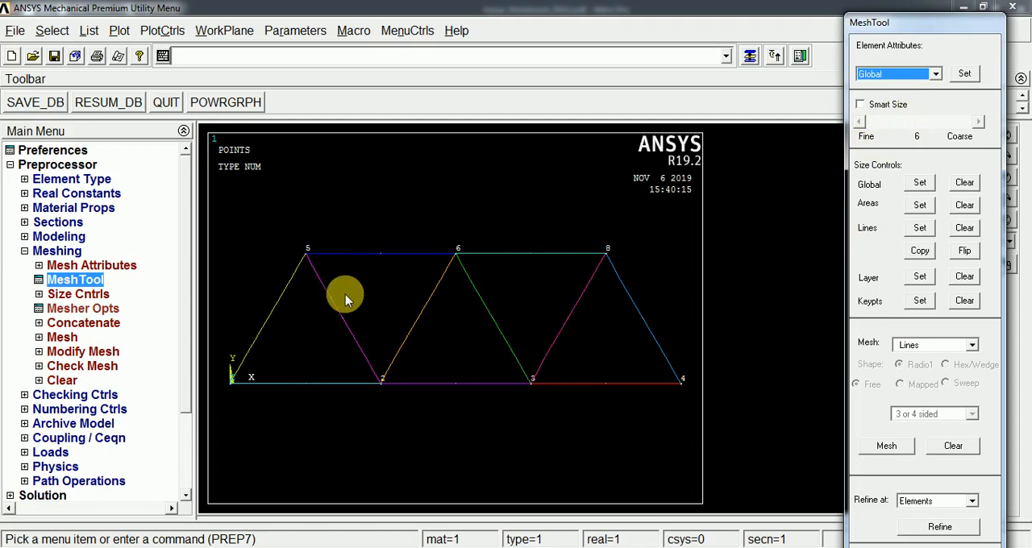
mouse_move(911, 148)
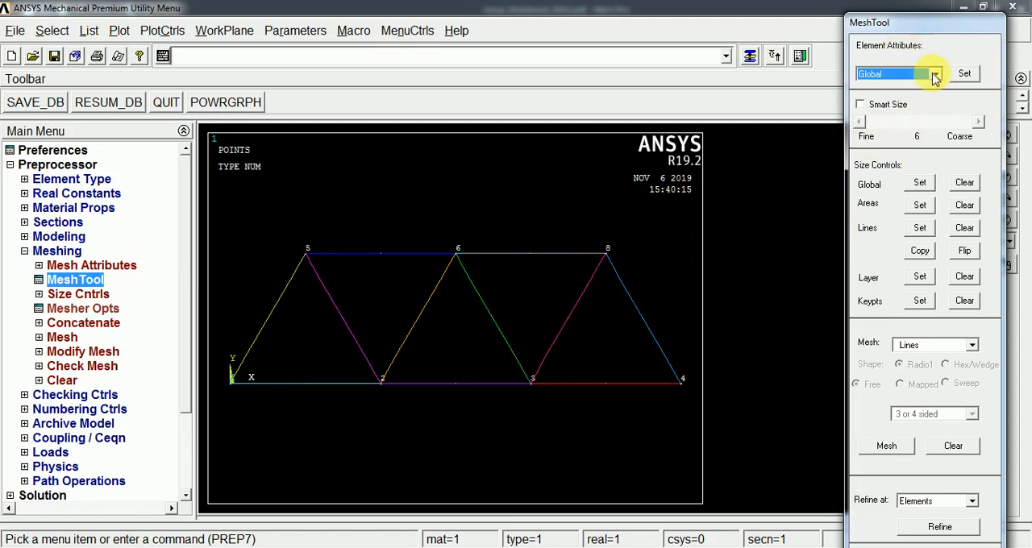
click(932, 74)
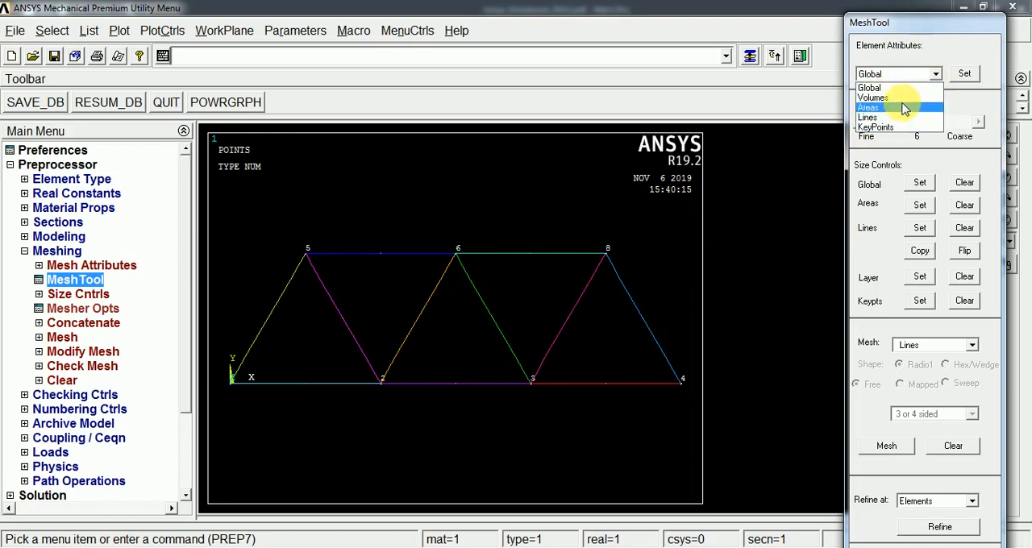
click(868, 117)
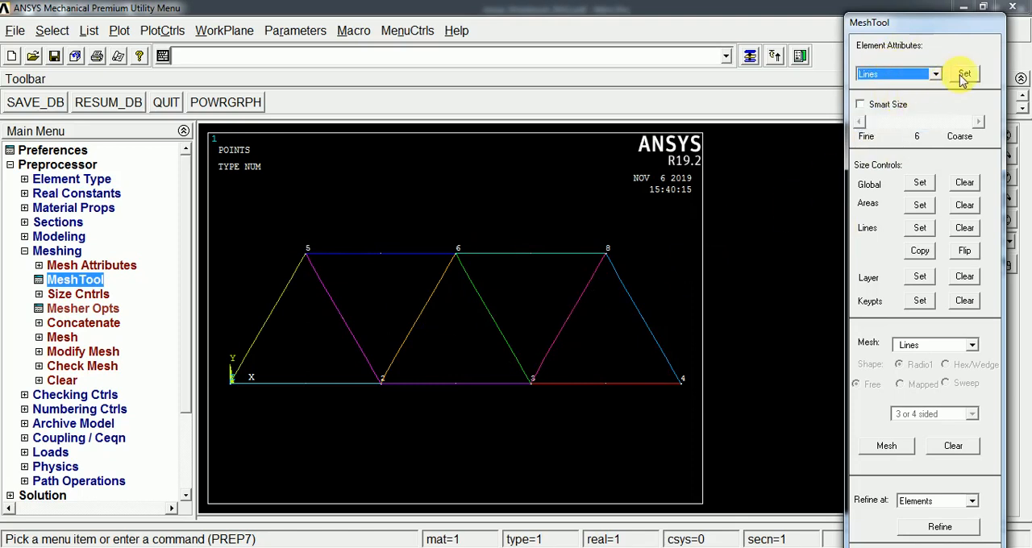
Pick all eleven truss lines and give them MAT 1, TYPE 1 BEAM188 and SECT 1
click(965, 75)
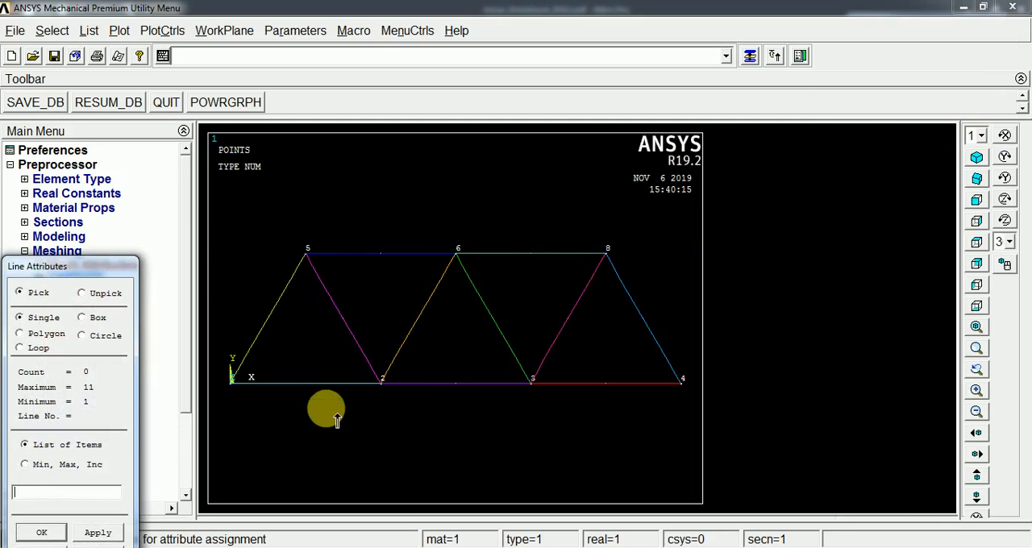
click(639, 350)
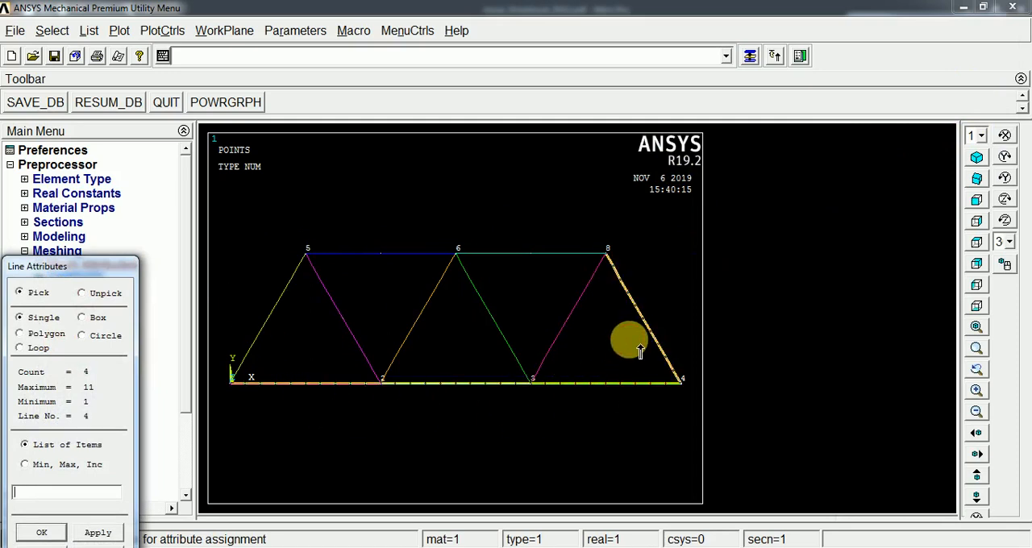
click(283, 314)
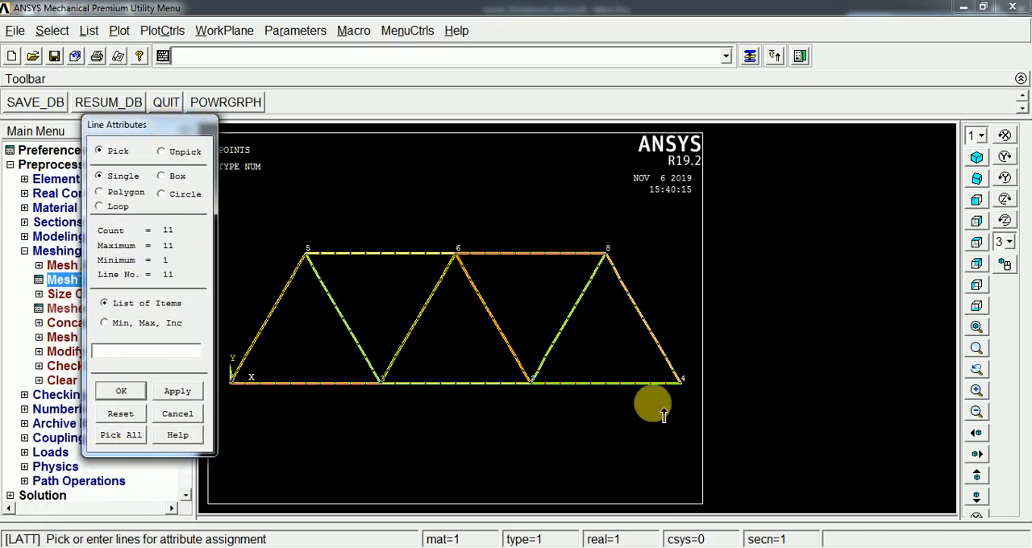
mouse_move(465, 304)
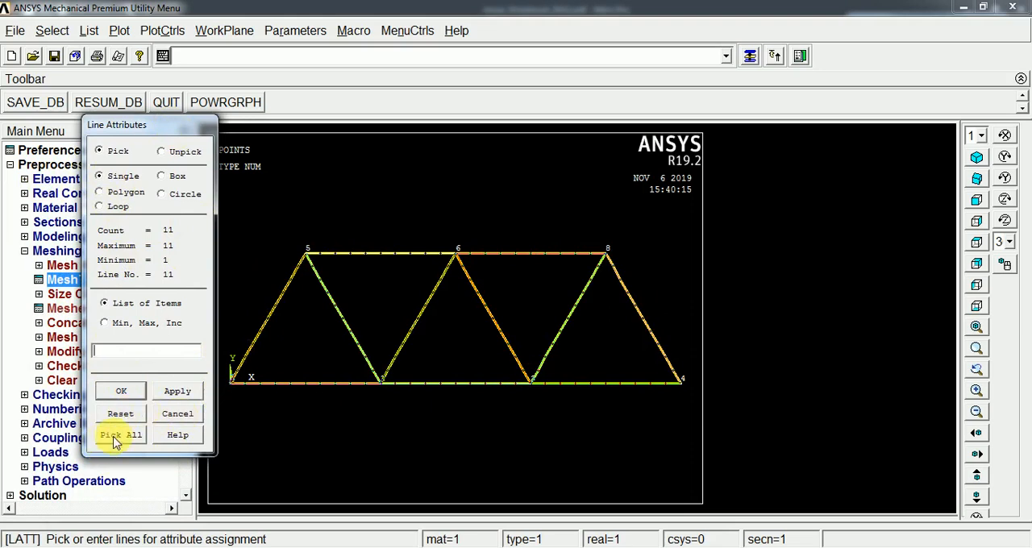
click(120, 436)
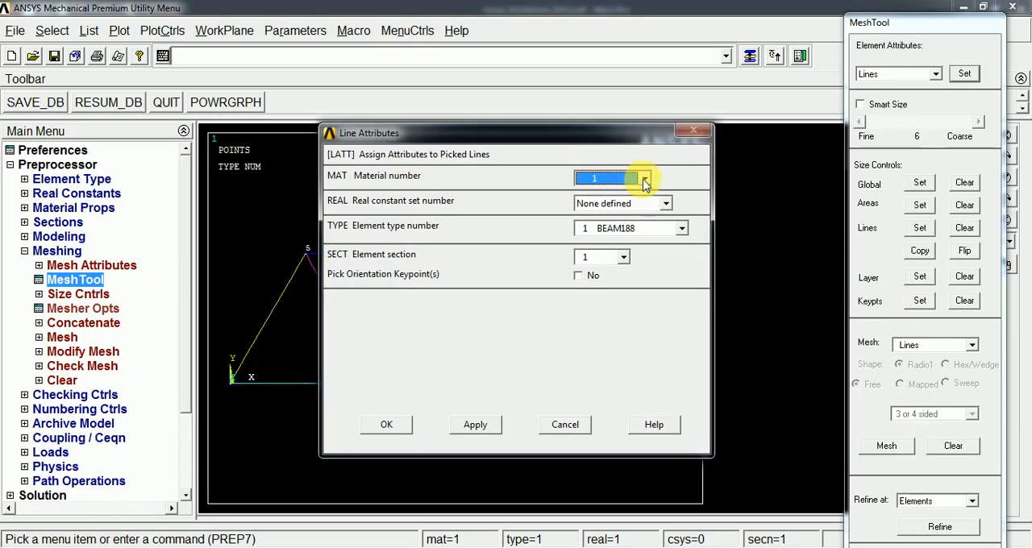
click(682, 229)
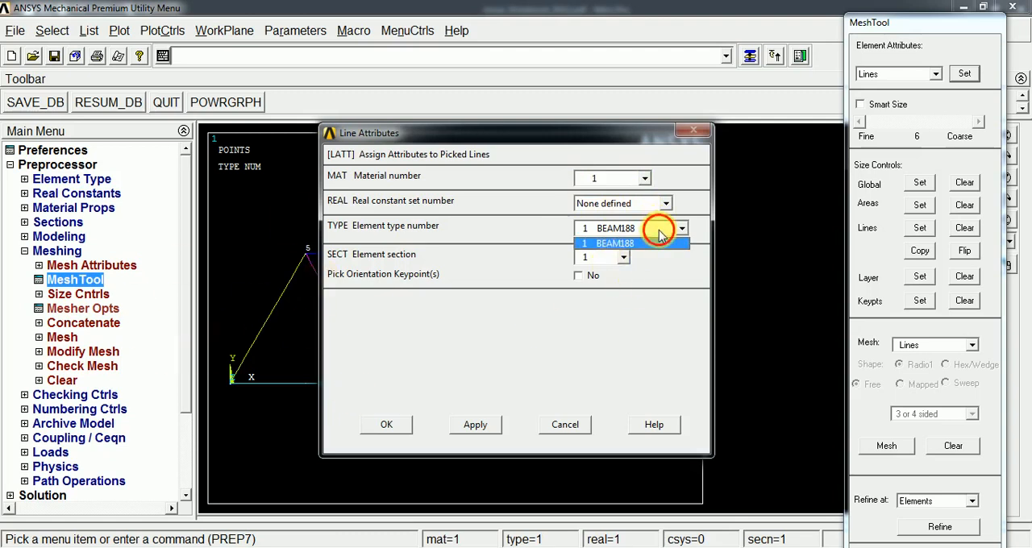
click(615, 229)
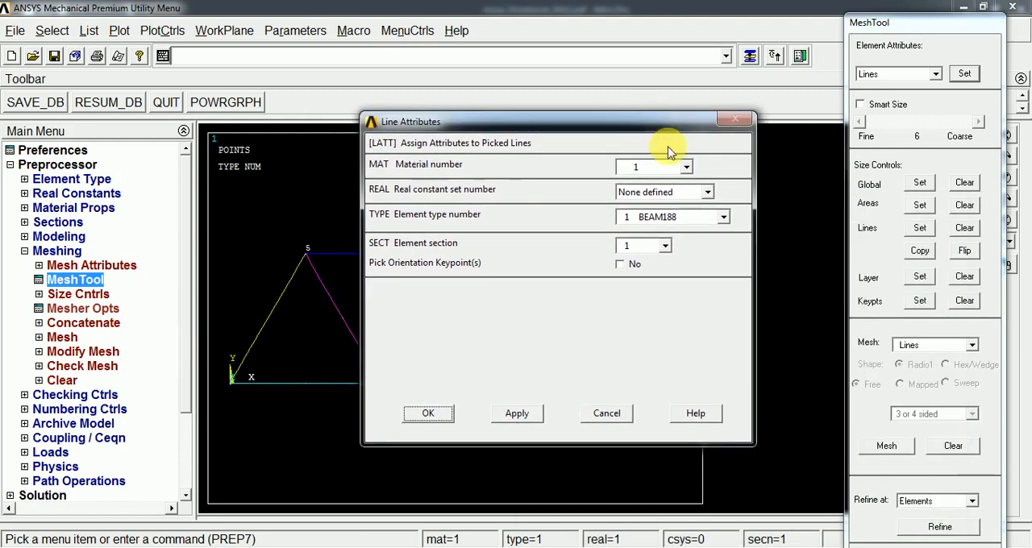
click(429, 413)
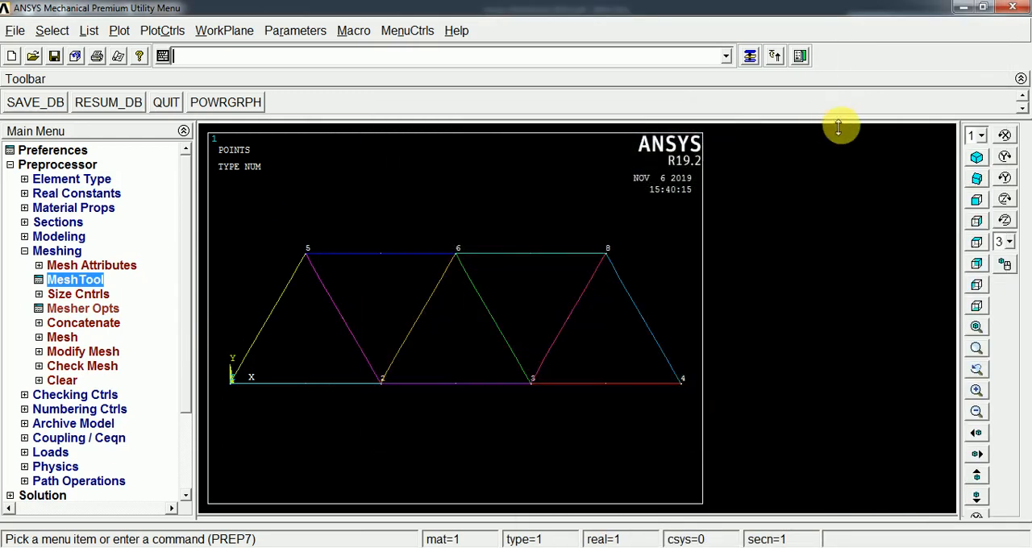
Mesh all eleven truss lines into BEAM188 elements via Pick All
click(74, 281)
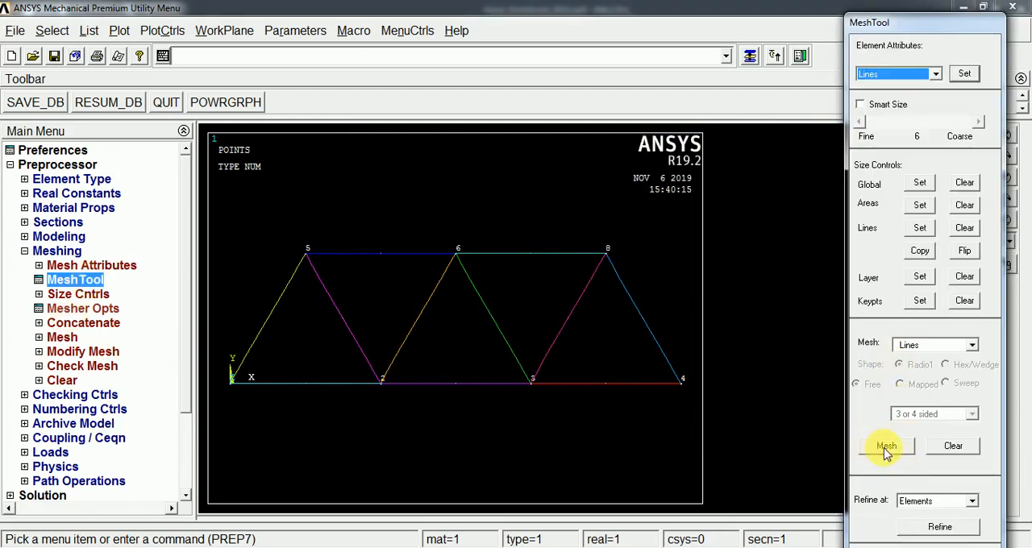
click(887, 445)
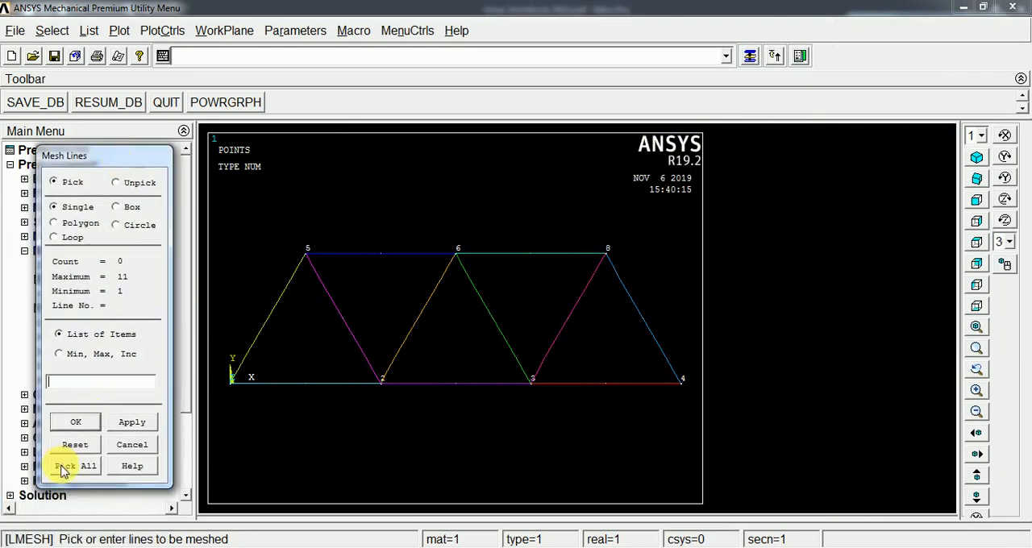
mouse_move(68, 471)
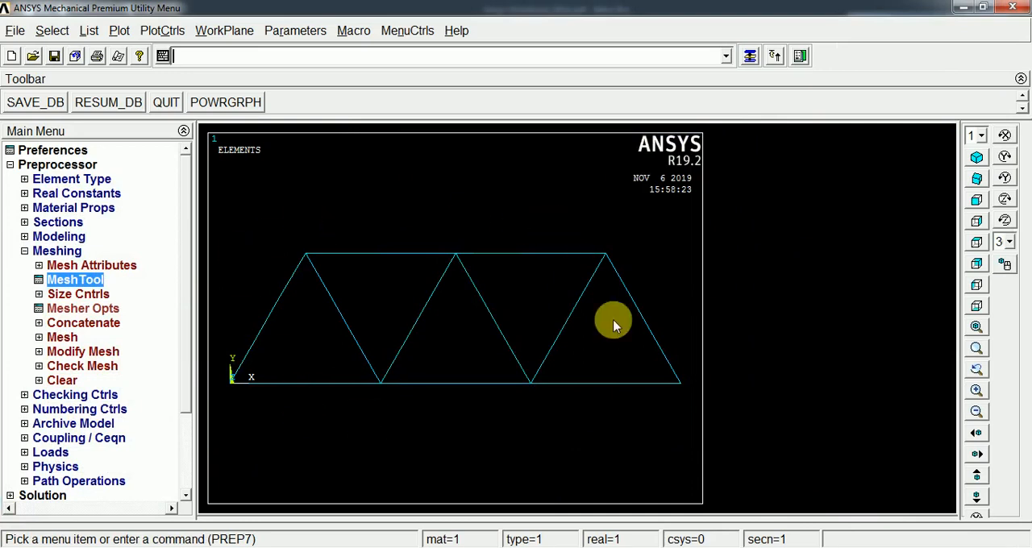
mouse_move(562, 266)
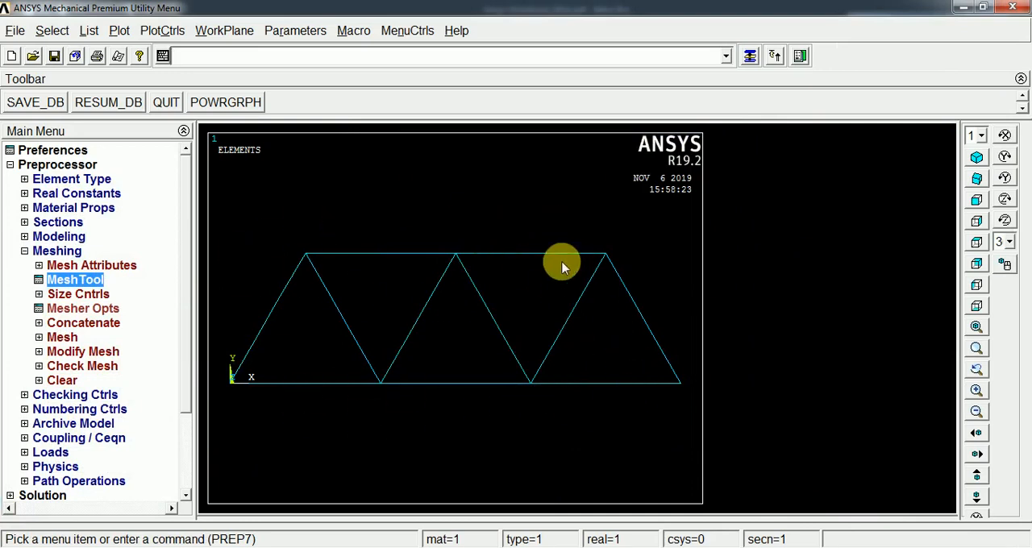
click(24, 252)
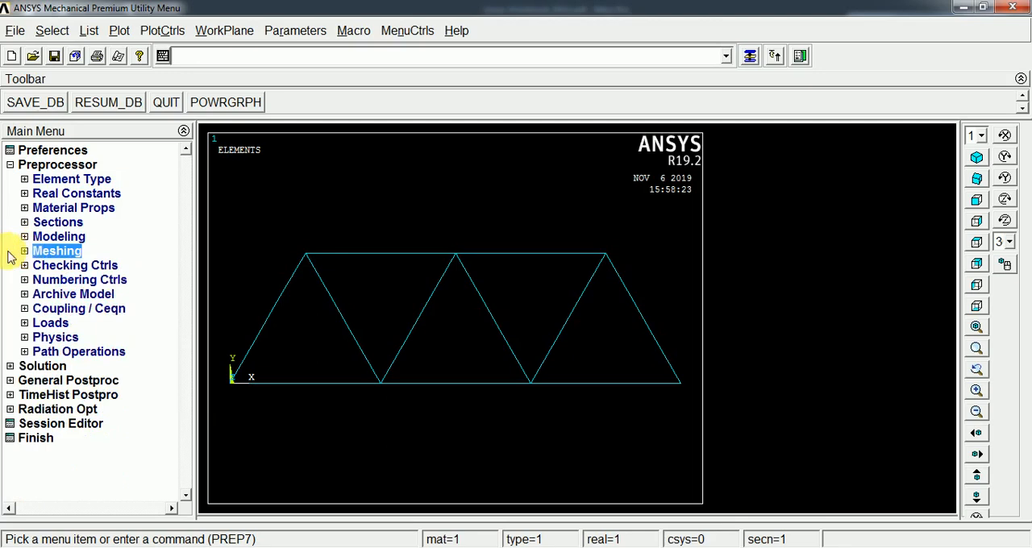